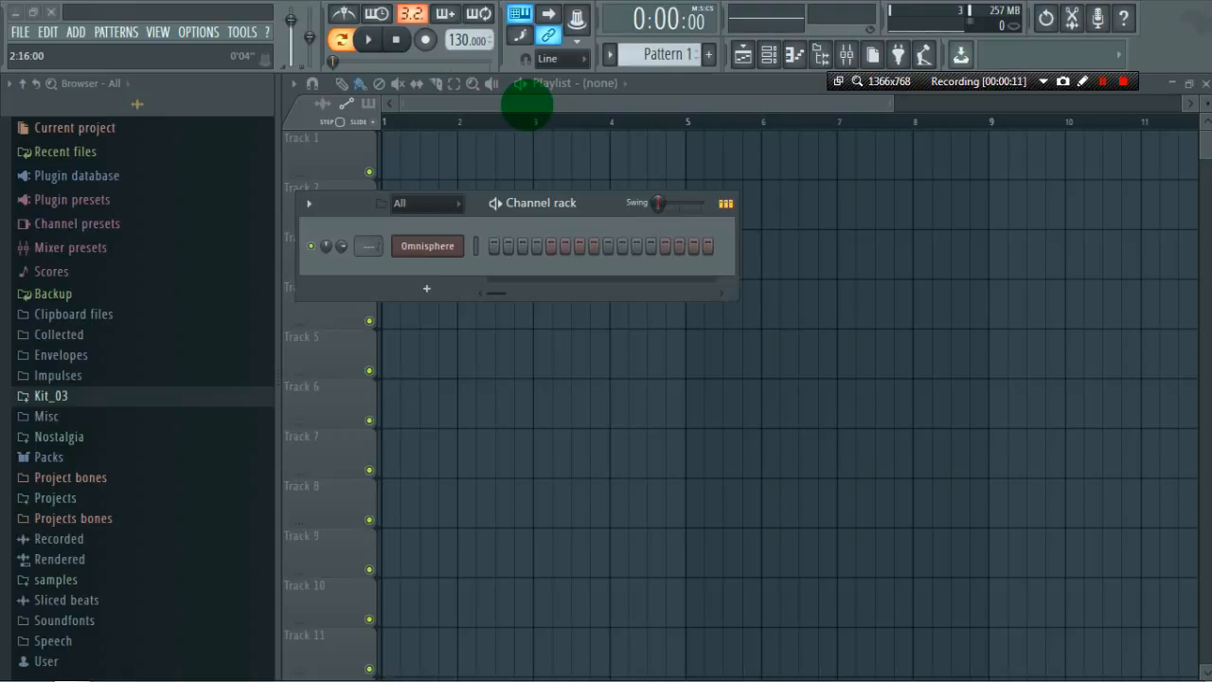
Bring up the Omnisphere plugin window from its channel in the Channel Rack.
click(428, 246)
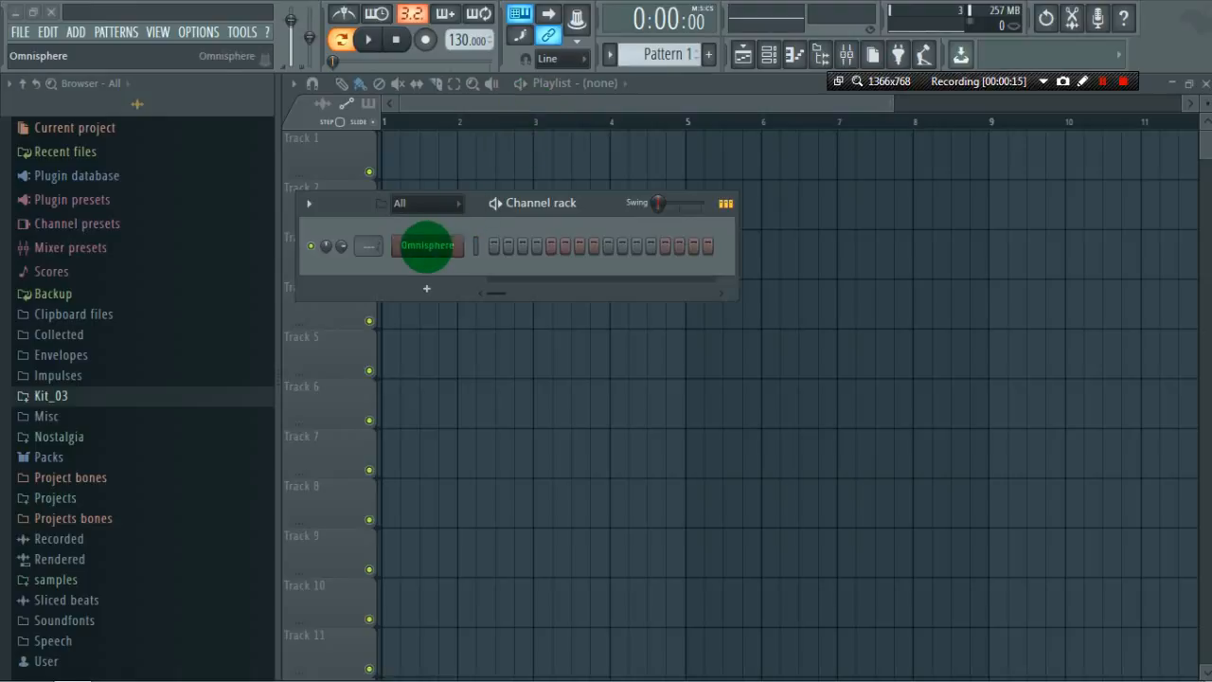
double_click(428, 246)
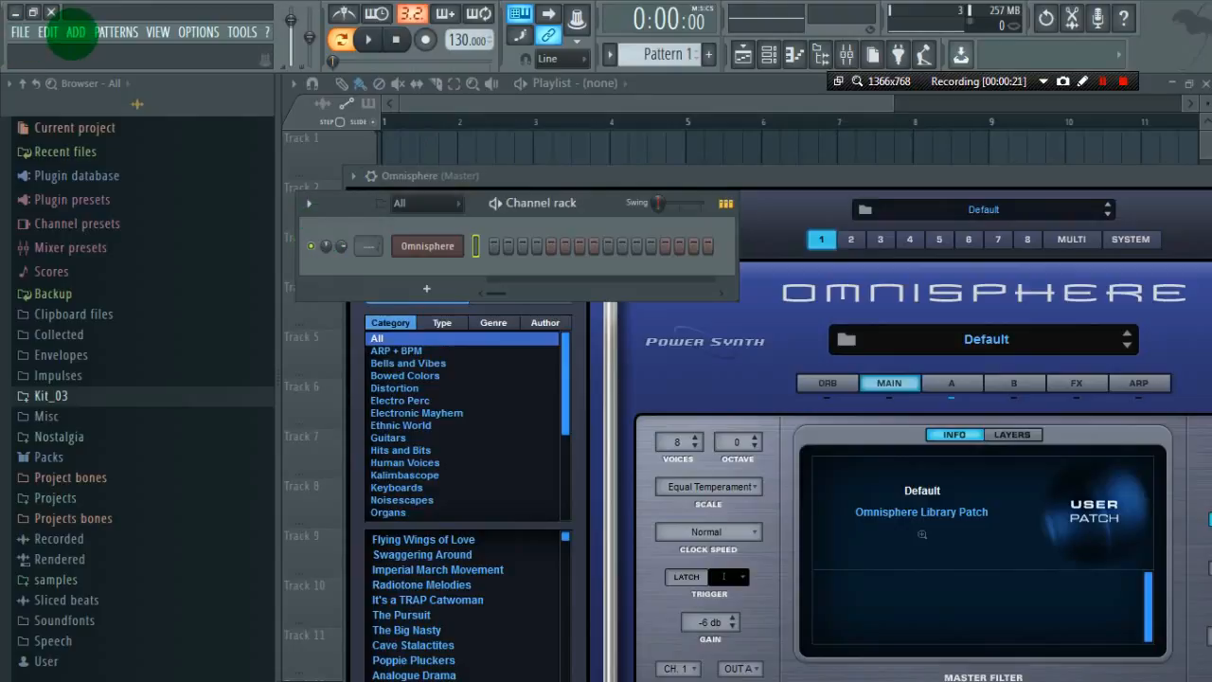
Insert MIDI Out channels via Add > Channel below Omnisphere.
click(76, 30)
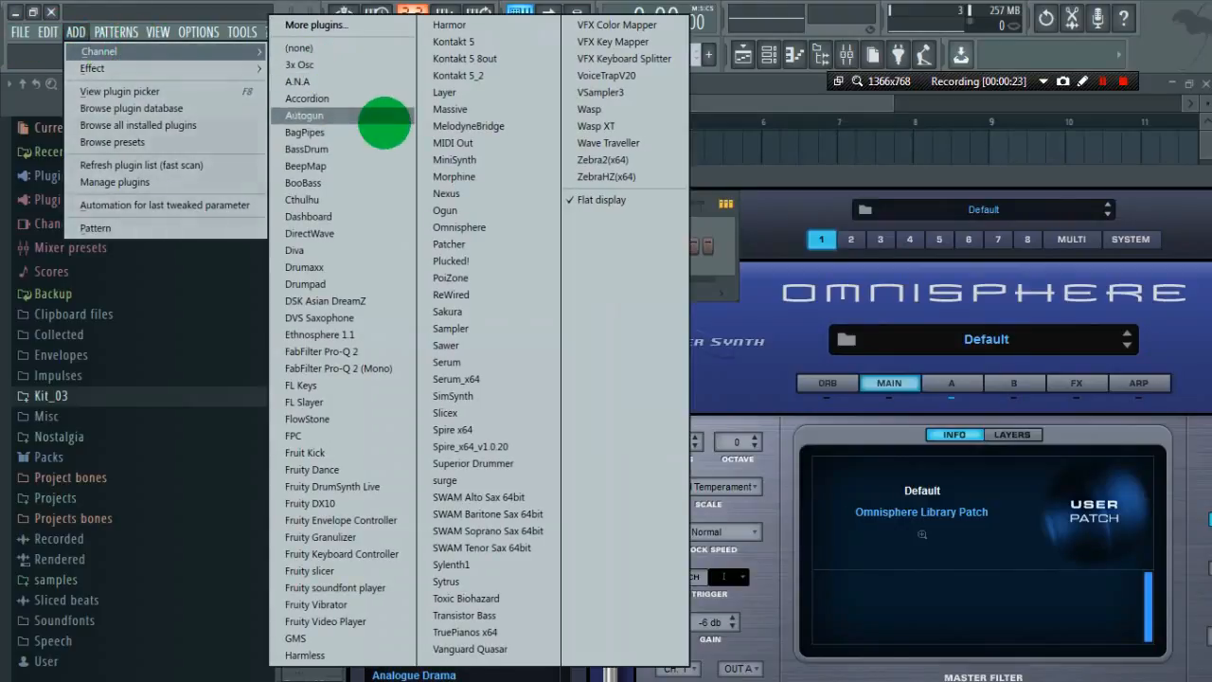
click(458, 142)
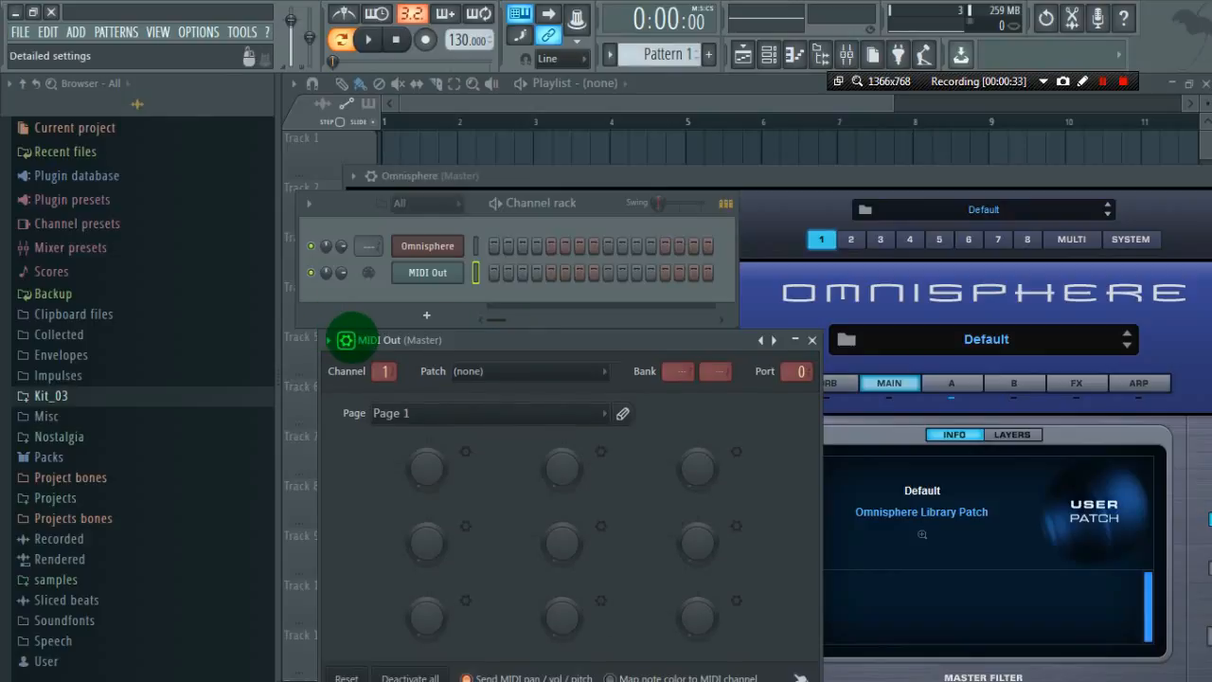
click(61, 30)
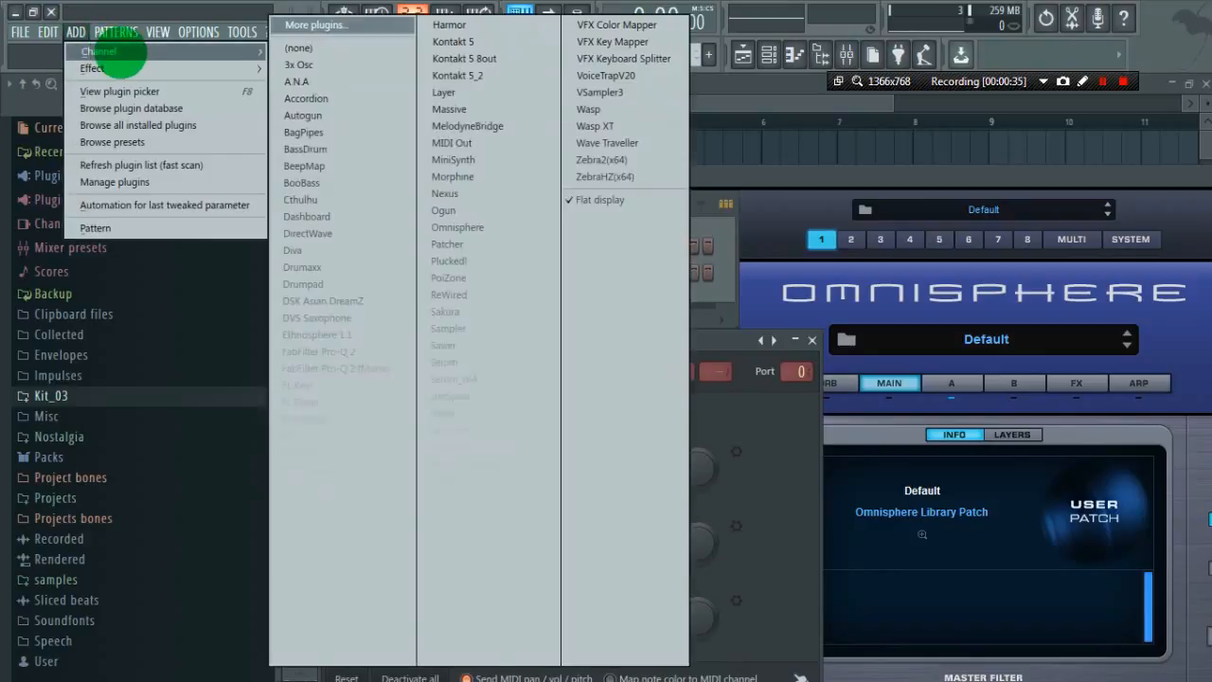
mouse_move(447, 193)
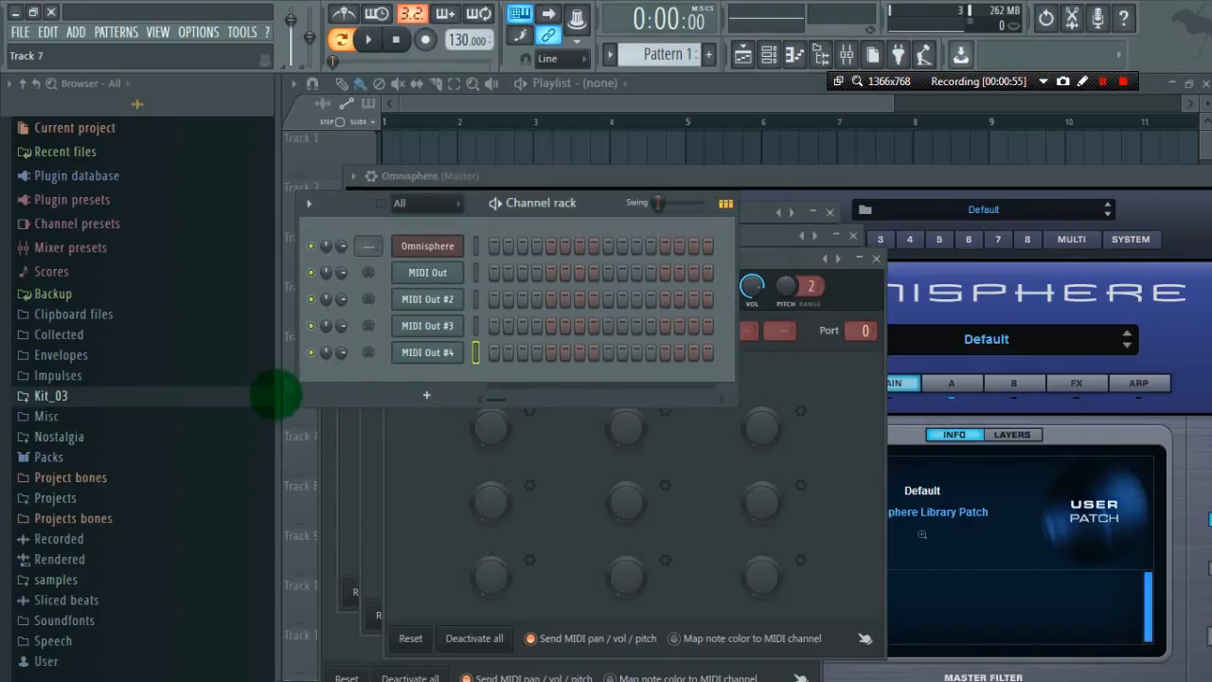
Load pad.mid and piano.mid from Kit_03 and rename the first two MIDI Out channels pad and piano.
click(51, 396)
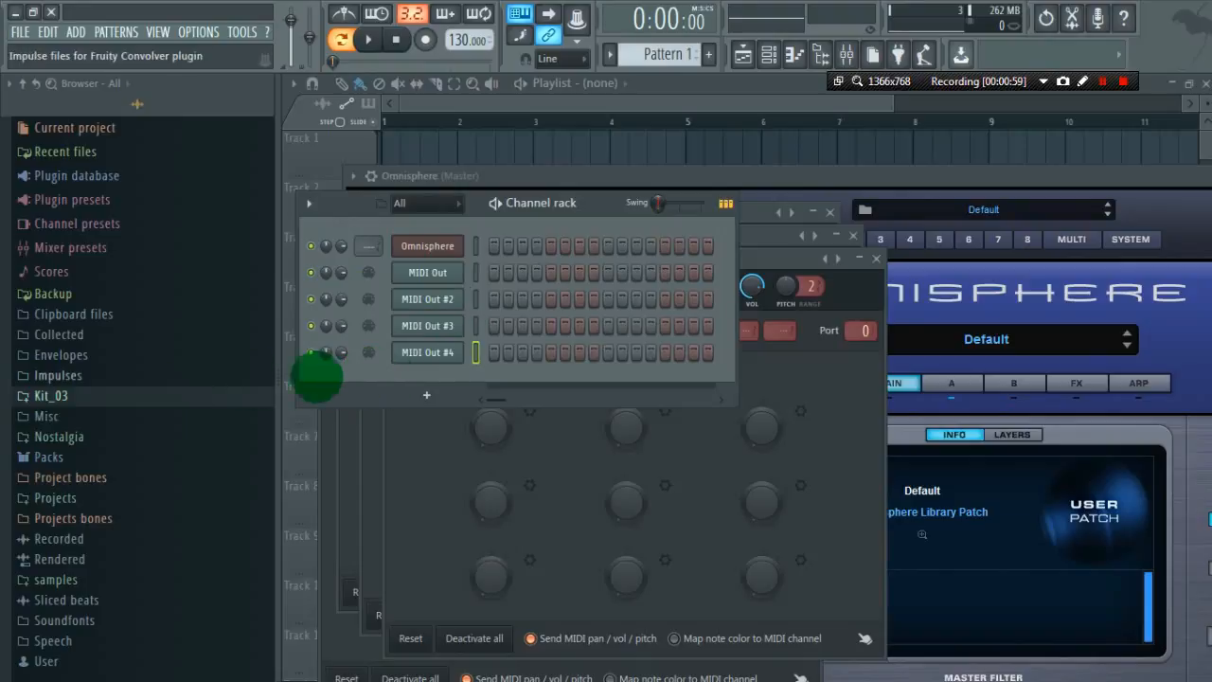
click(51, 396)
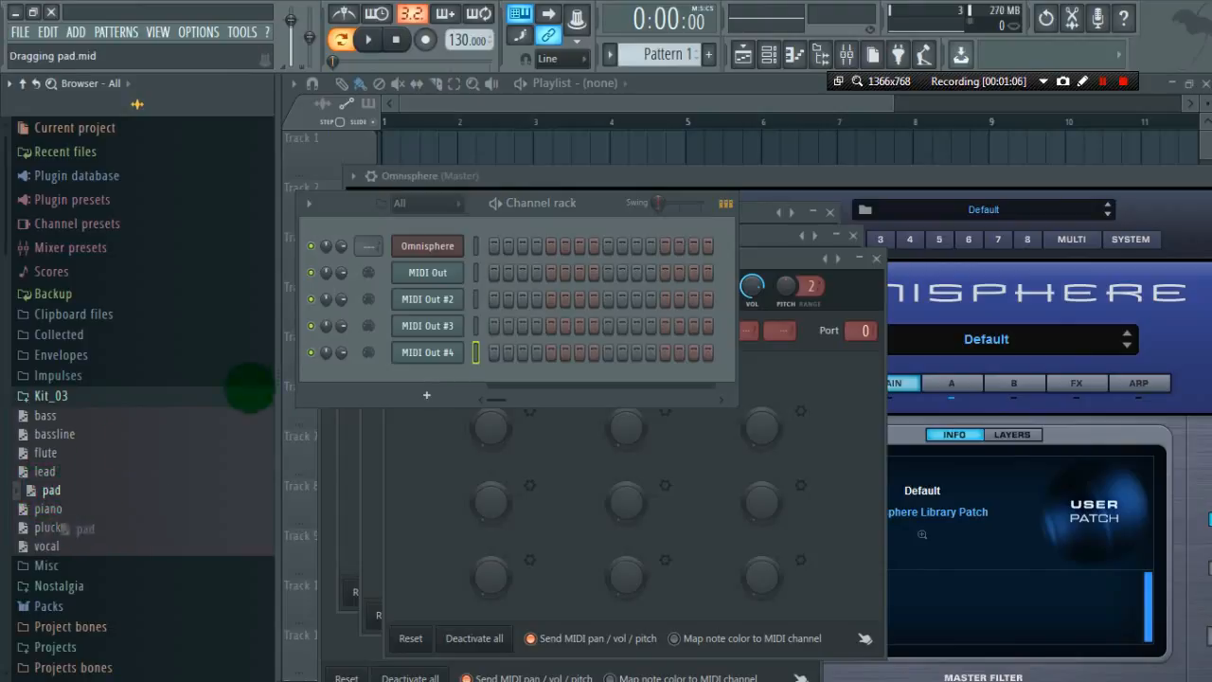
right_click(428, 272)
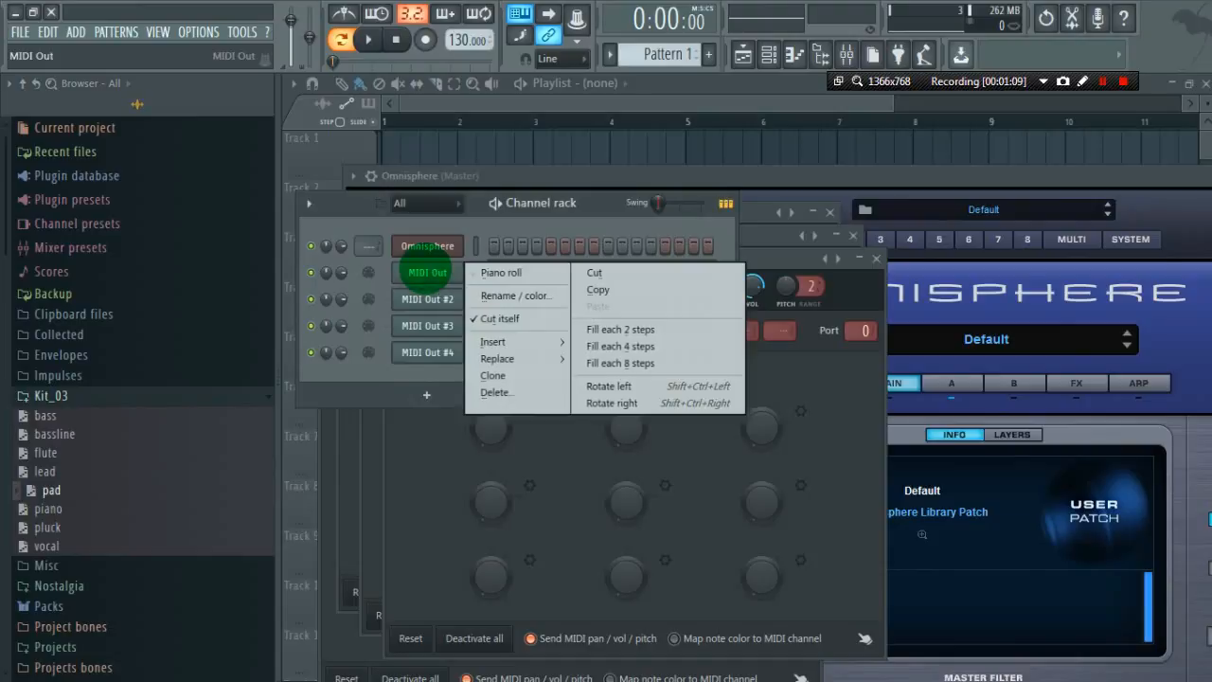
click(515, 295)
text(pad)
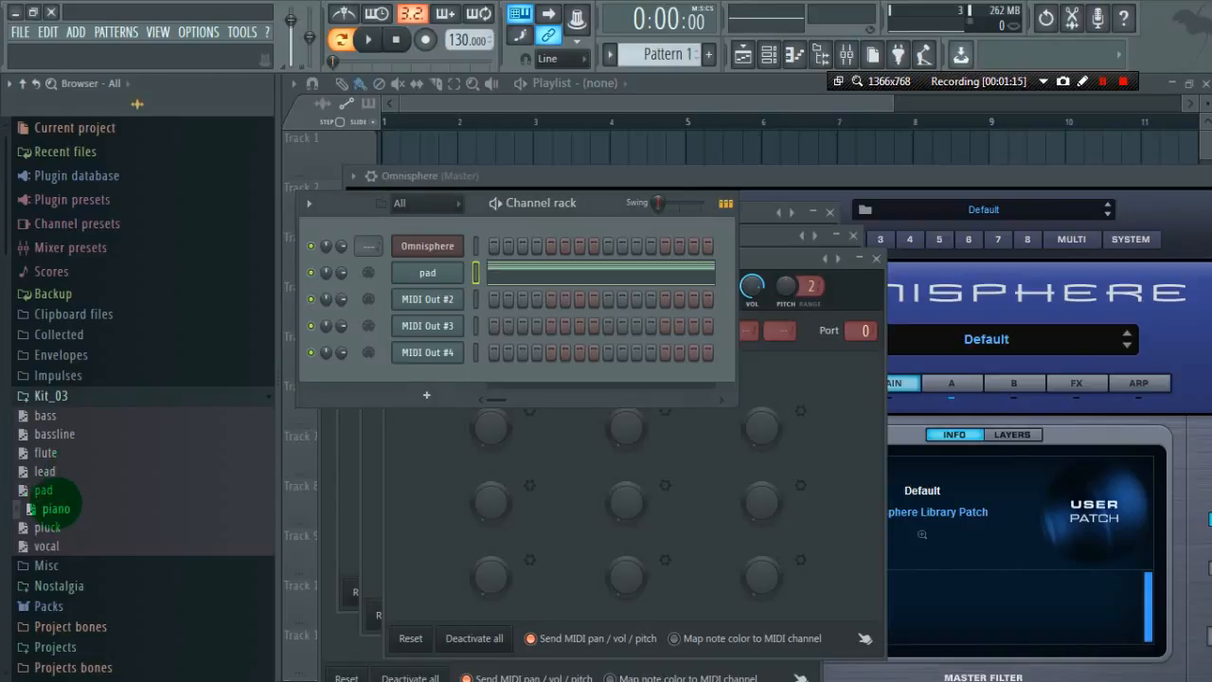
right_click(428, 299)
text(p)
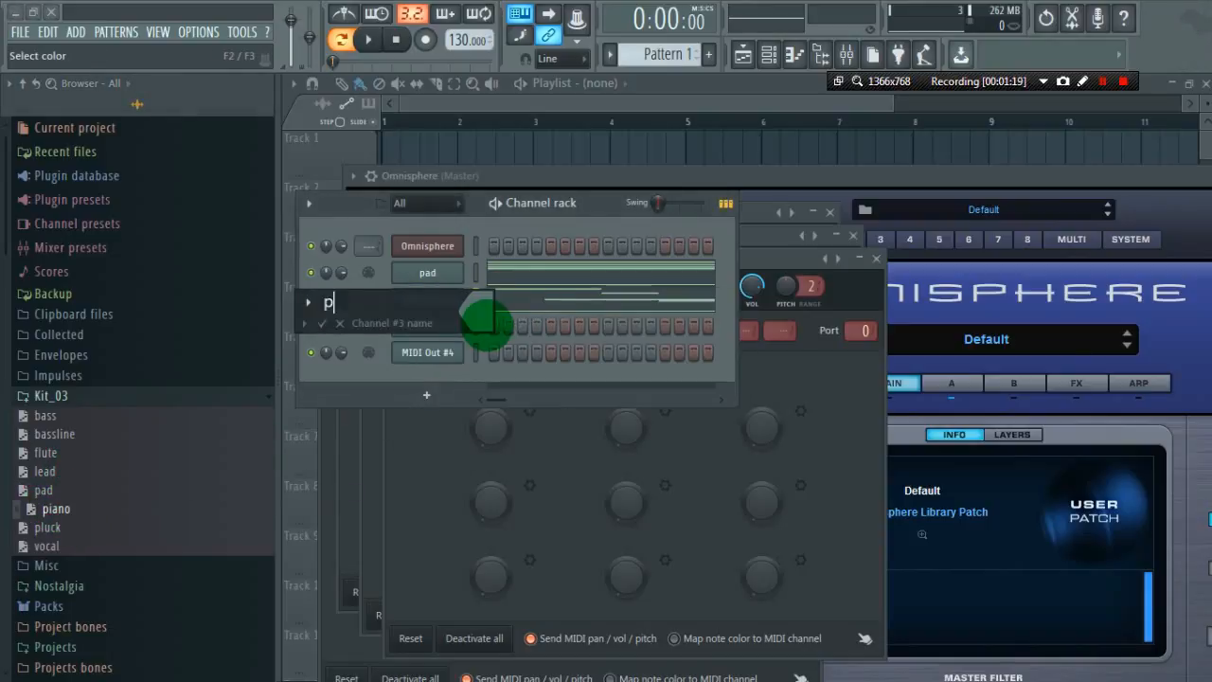
text(iano)
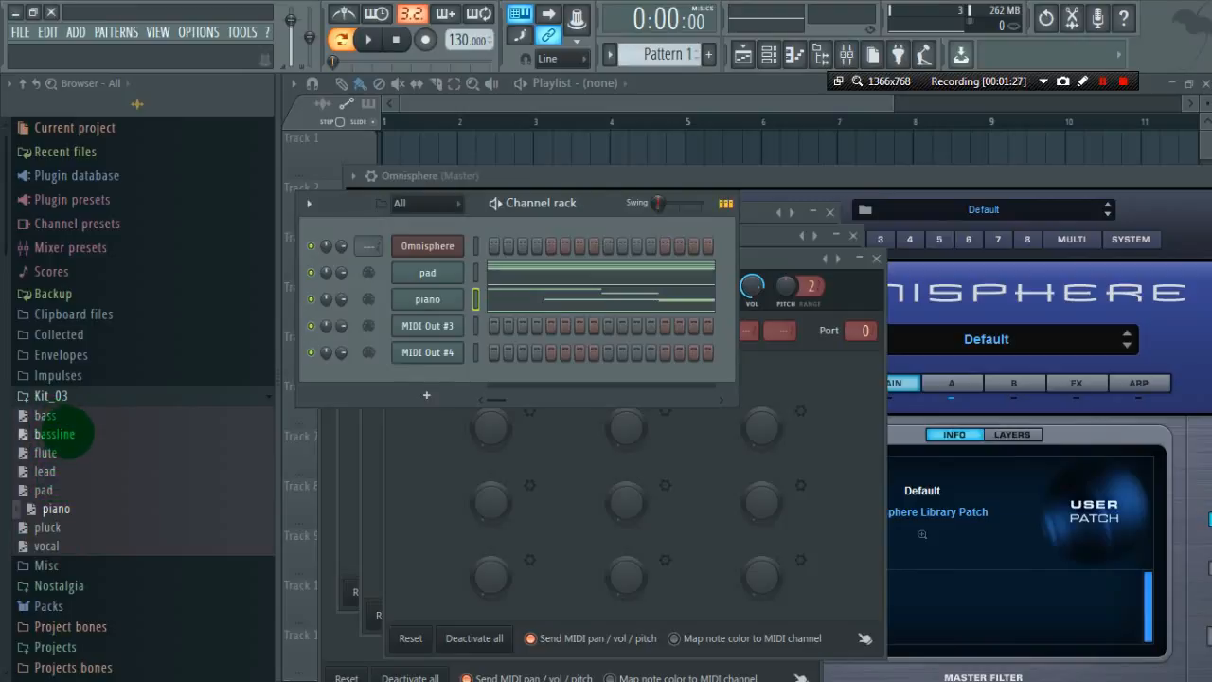
Load the bassline pattern onto MIDI Out #3 and rename it bassline.
click(428, 326)
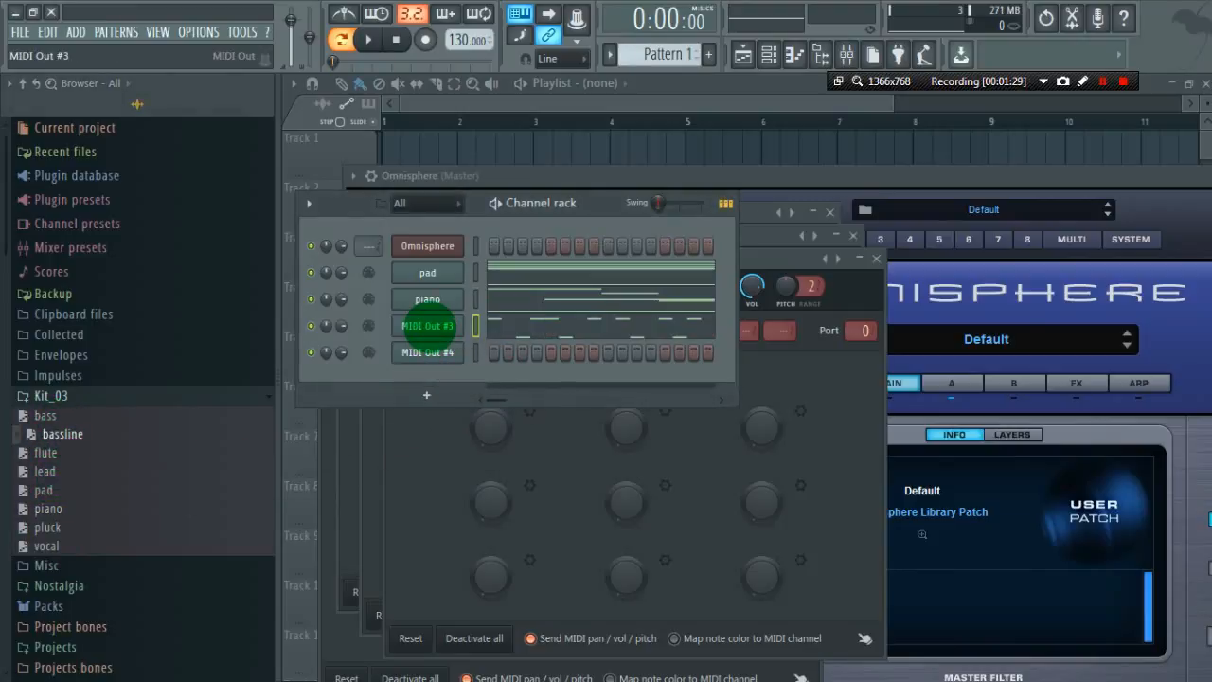
right_click(428, 325)
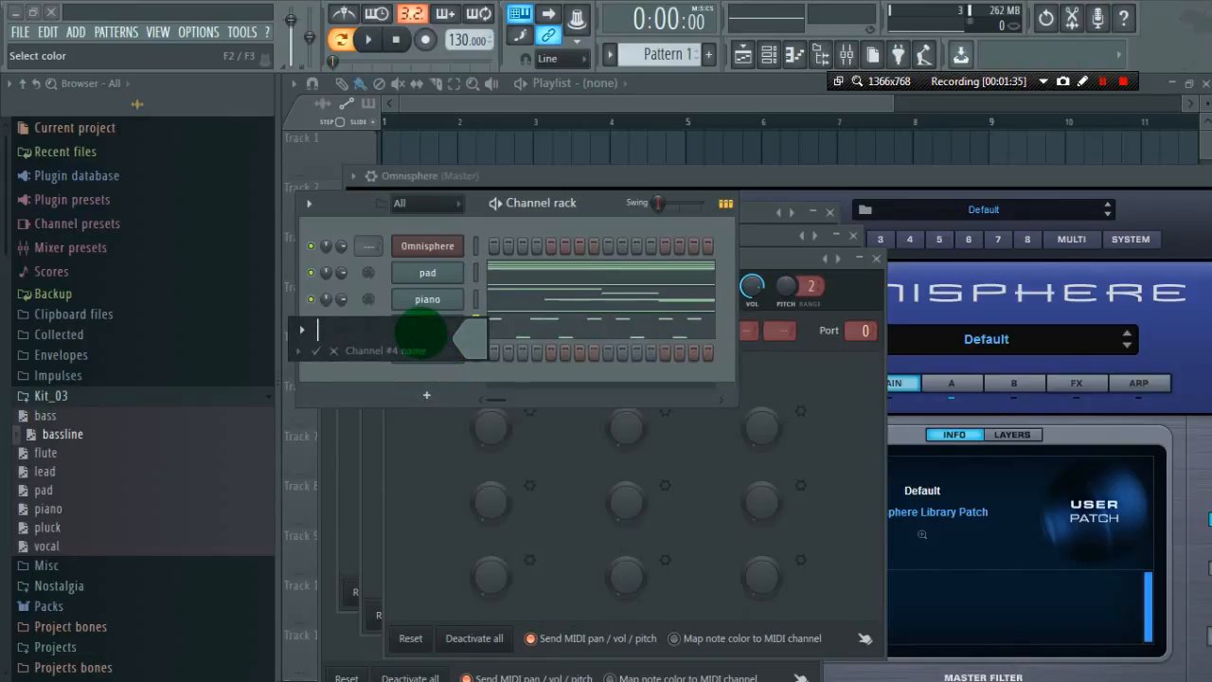
text(bassline)
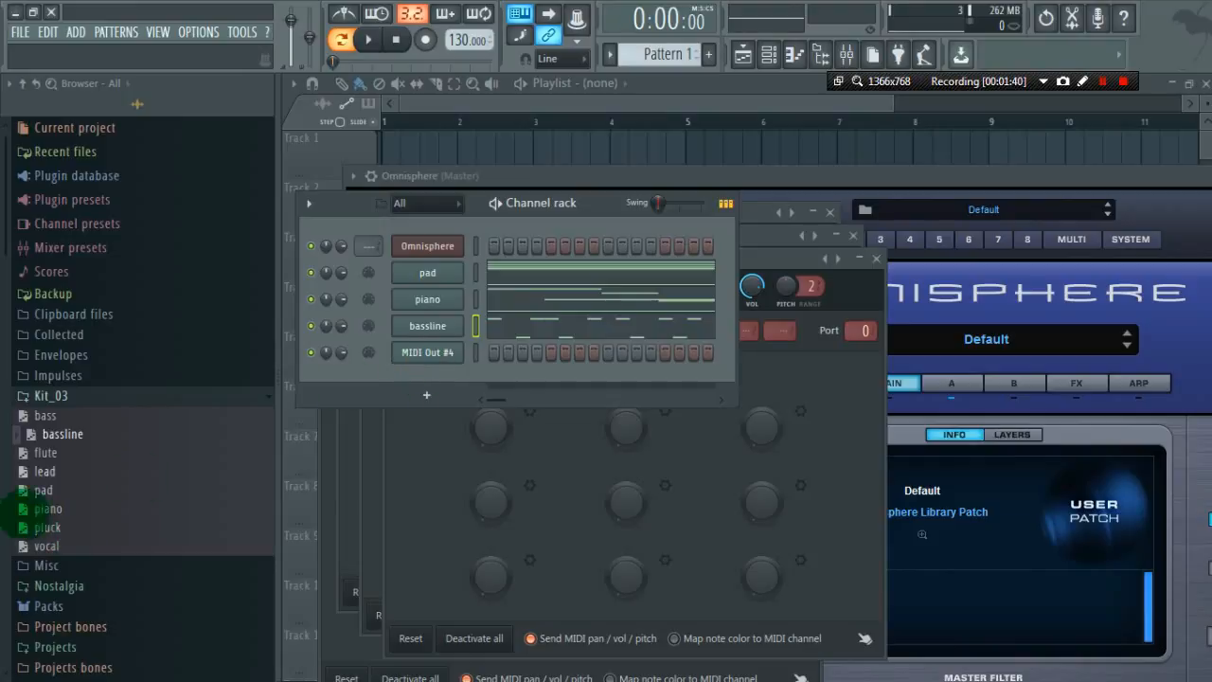
Load pluck.mid onto the last MIDI Out channel and rename it pluck.
drag(46, 526, 389, 369)
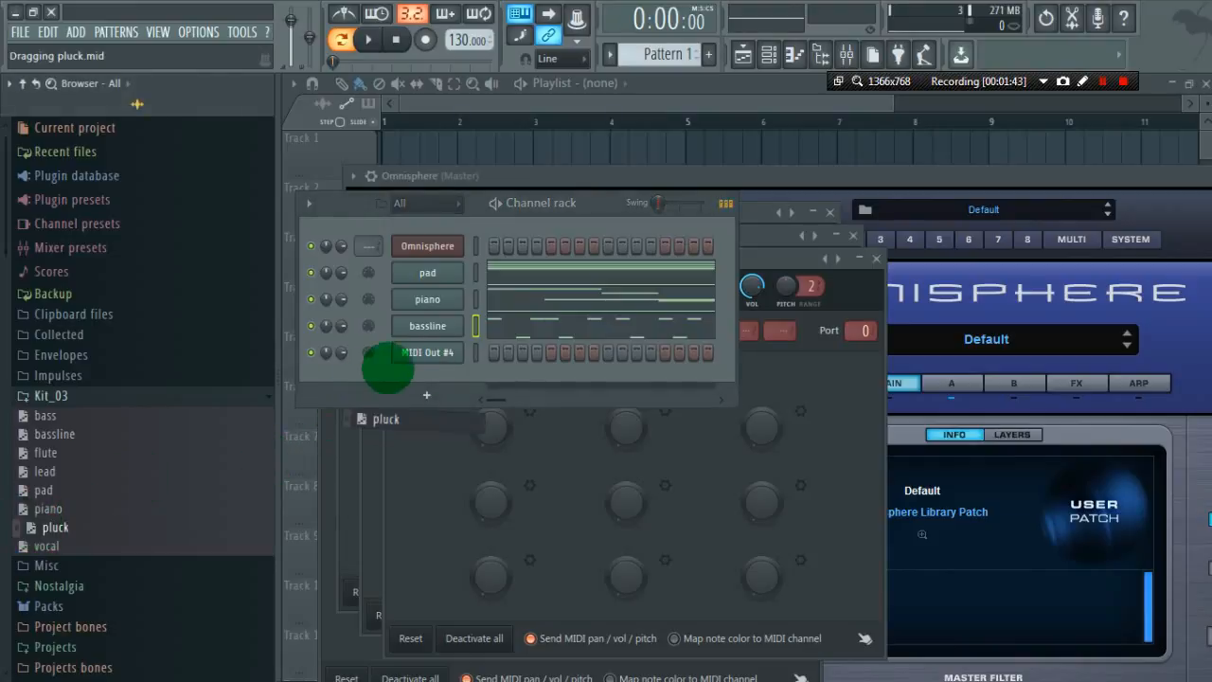
right_click(428, 352)
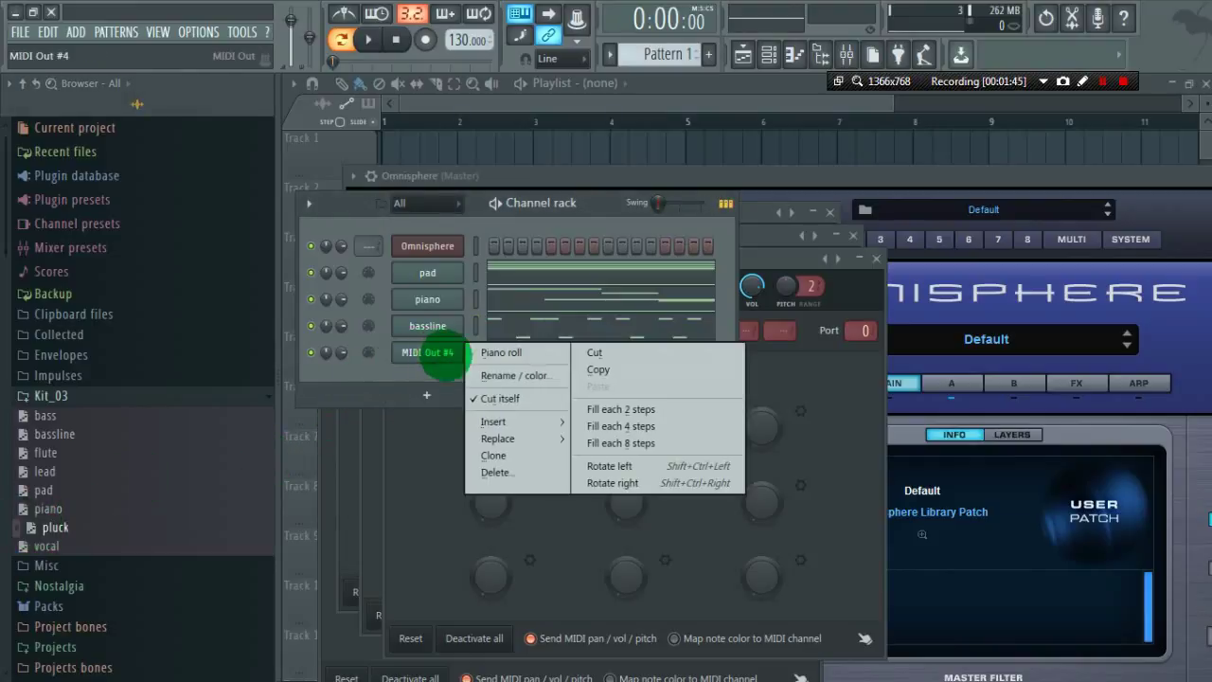
click(526, 375)
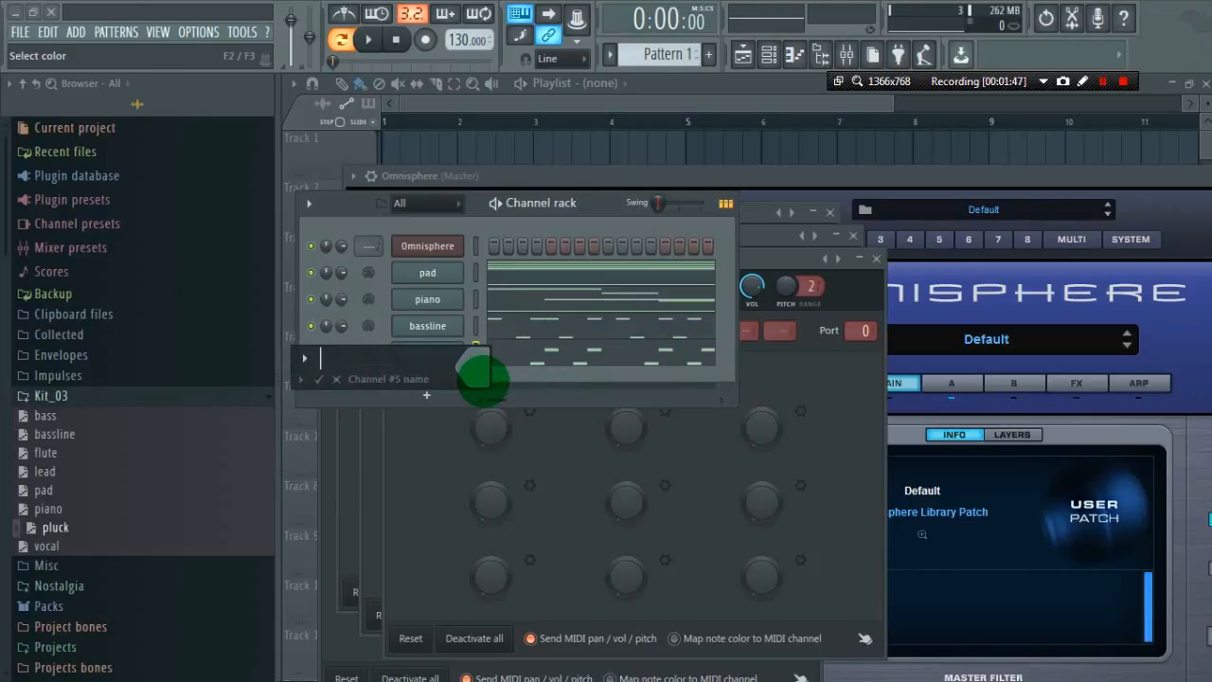
text(pl)
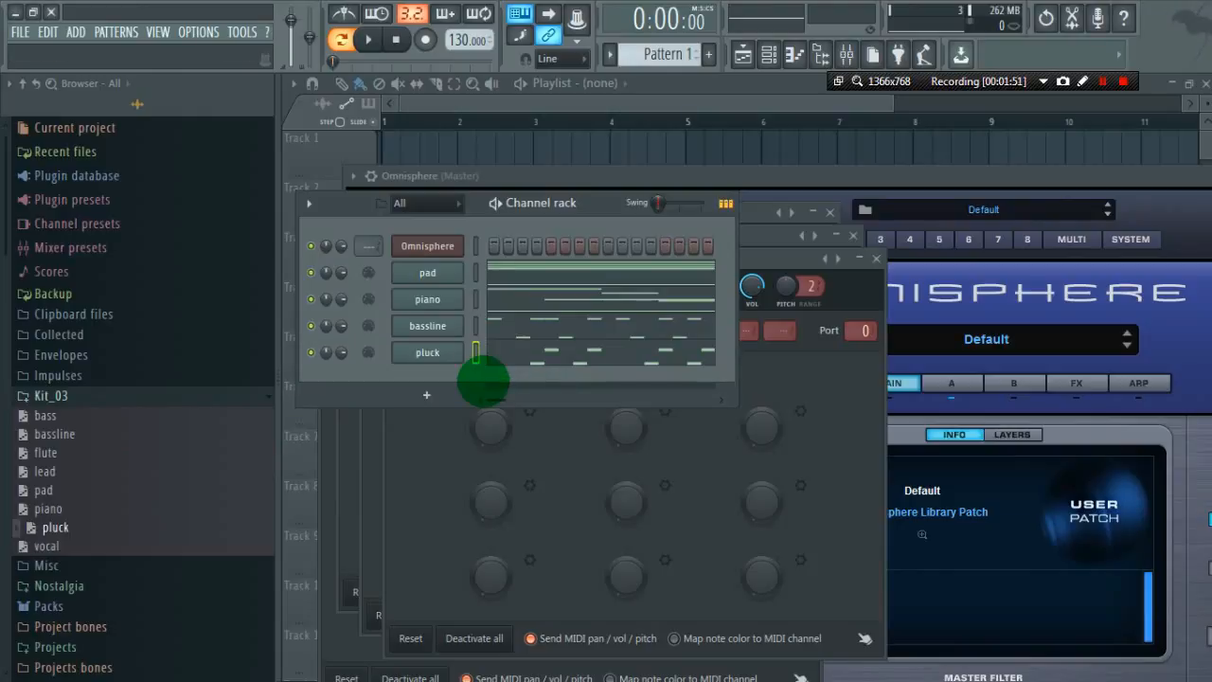
Confirm the pluck name, show the Mixer and Omnisphere's wrapper settings via the gear icon.
click(428, 273)
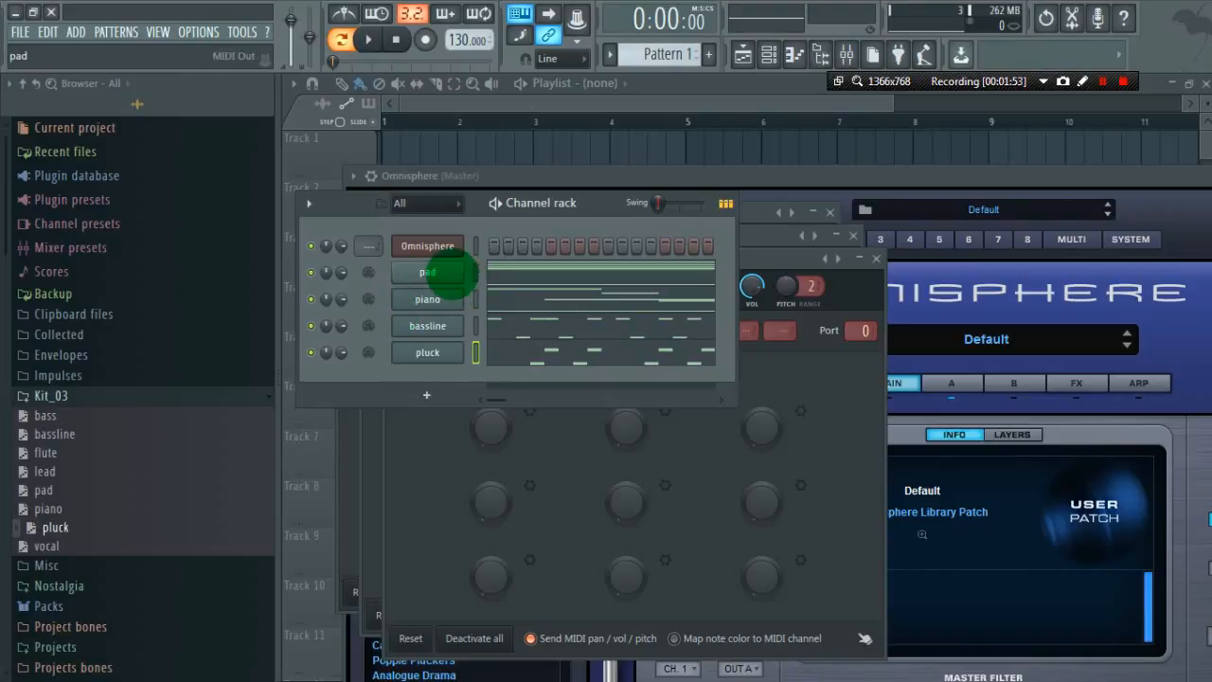
click(428, 273)
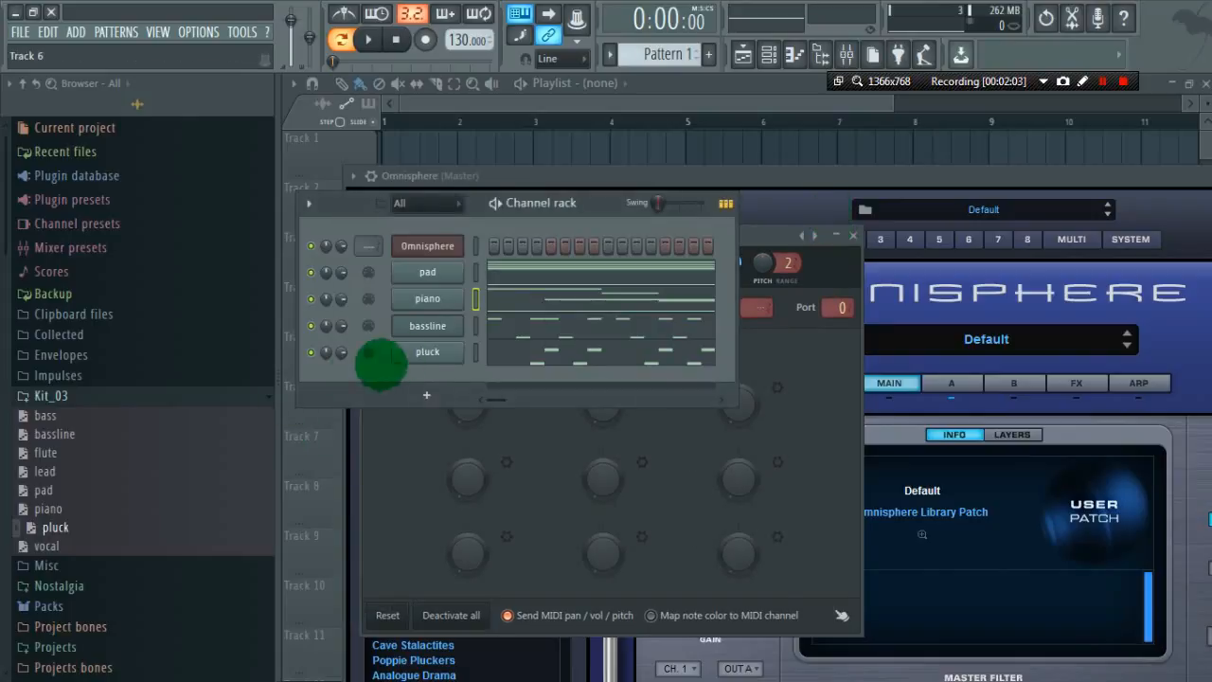
click(426, 326)
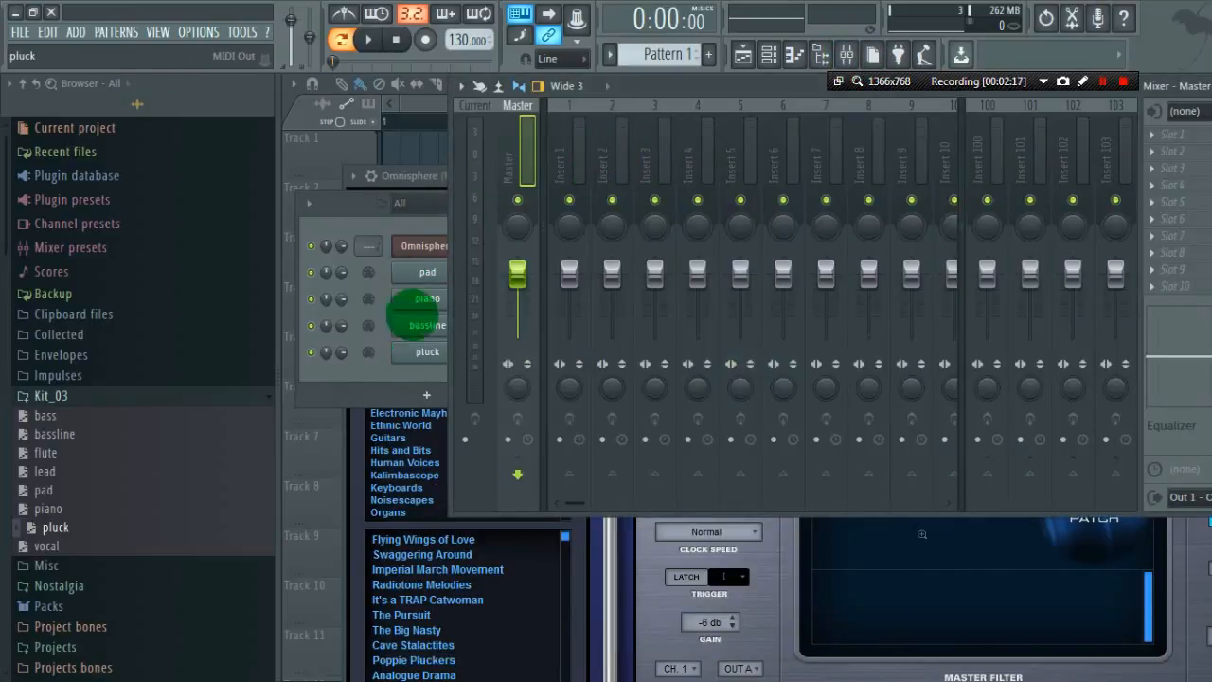
click(654, 171)
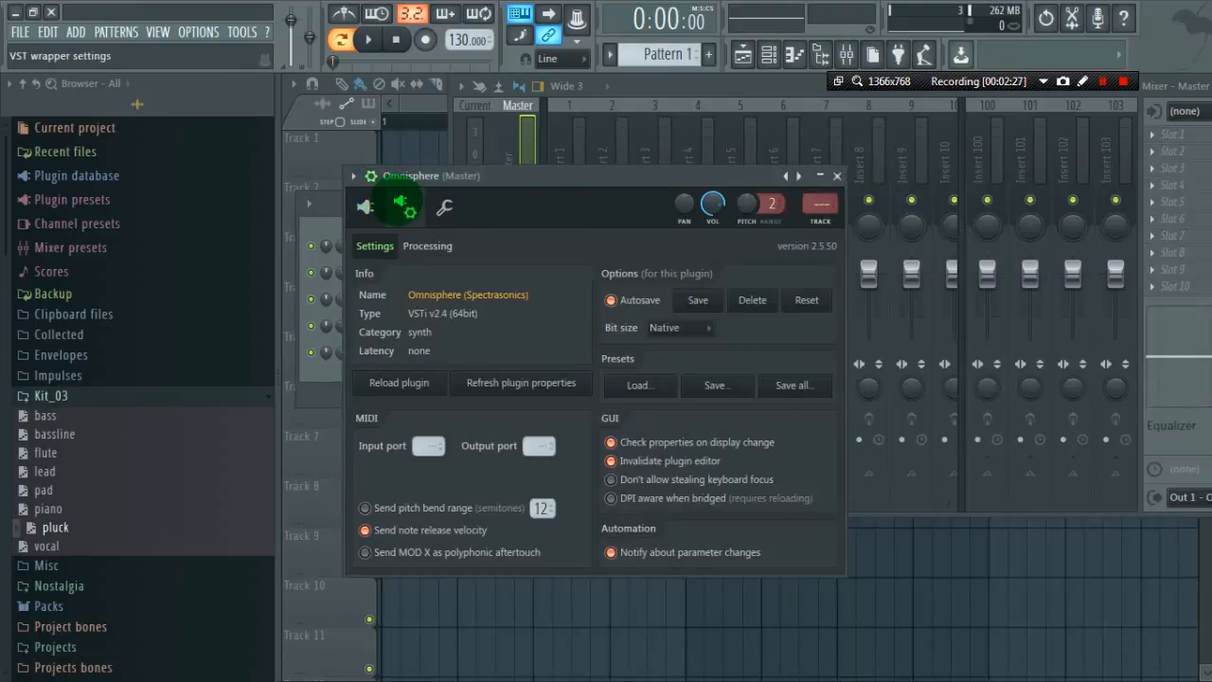
Reach the wrapper's Processing tab with Omnisphere's output Connections list.
click(428, 445)
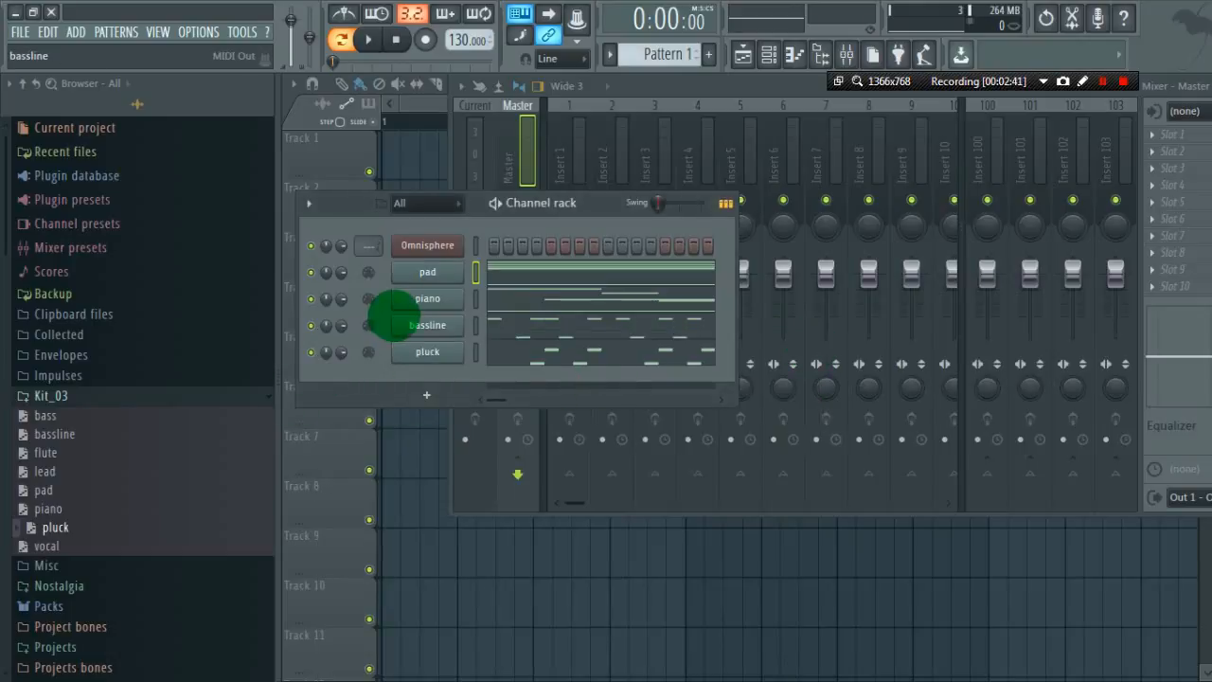
click(428, 244)
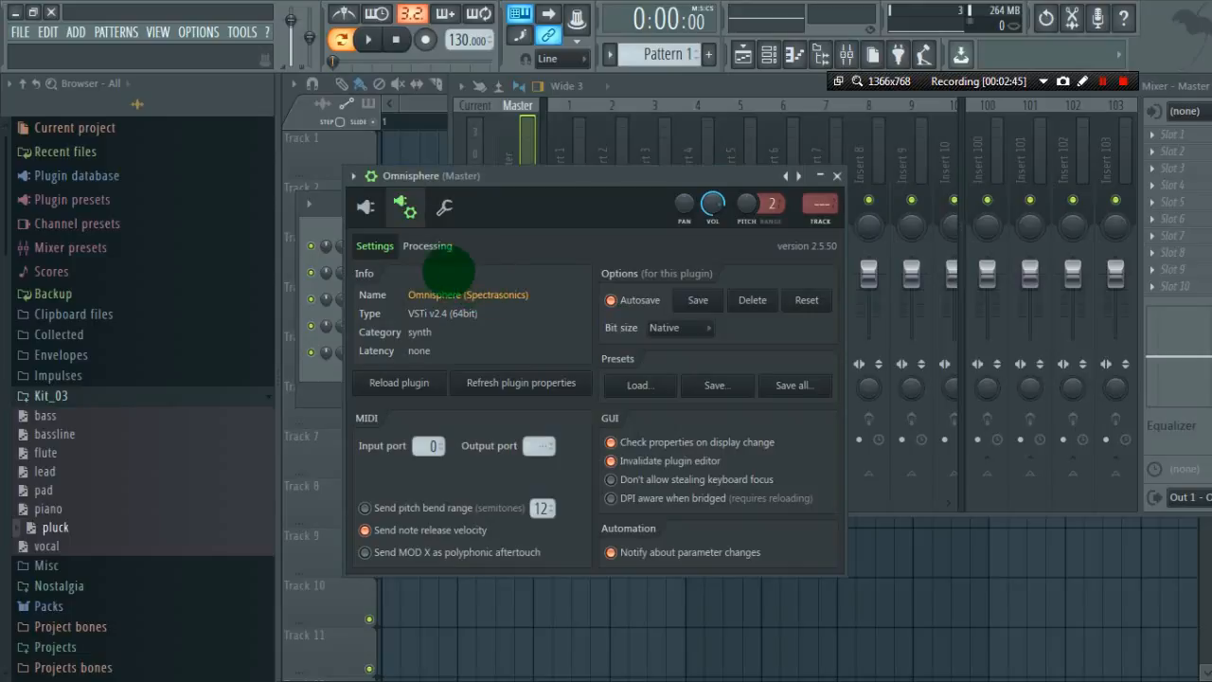
click(428, 246)
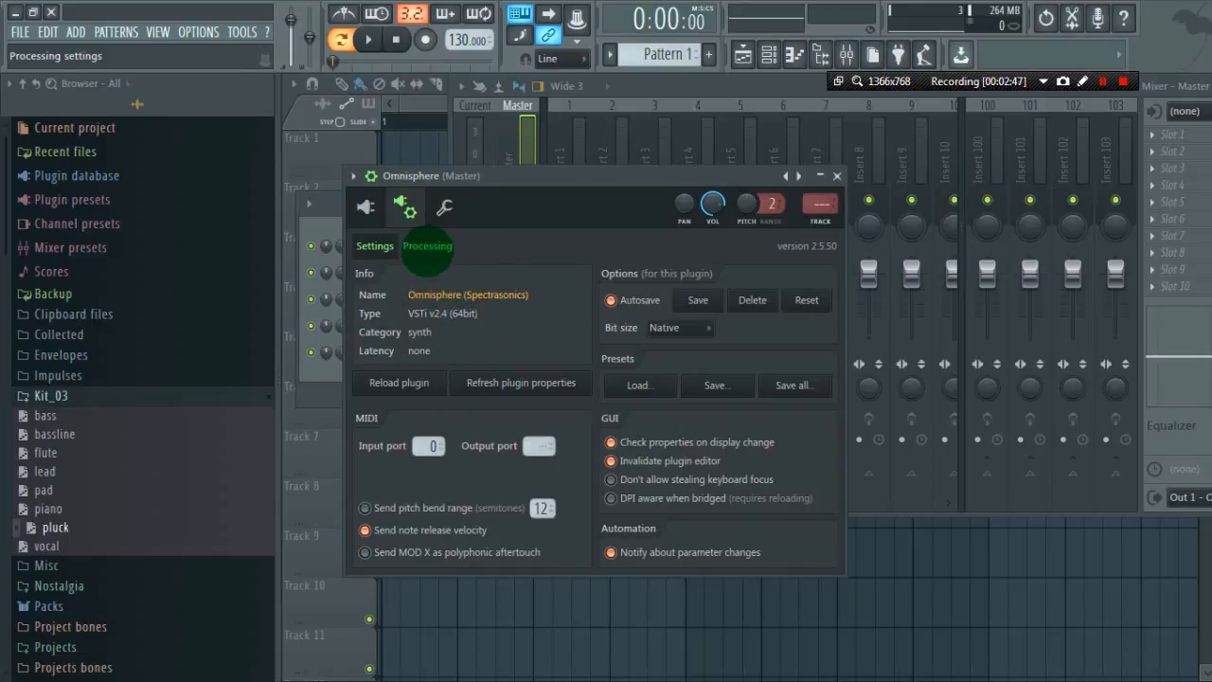
click(426, 246)
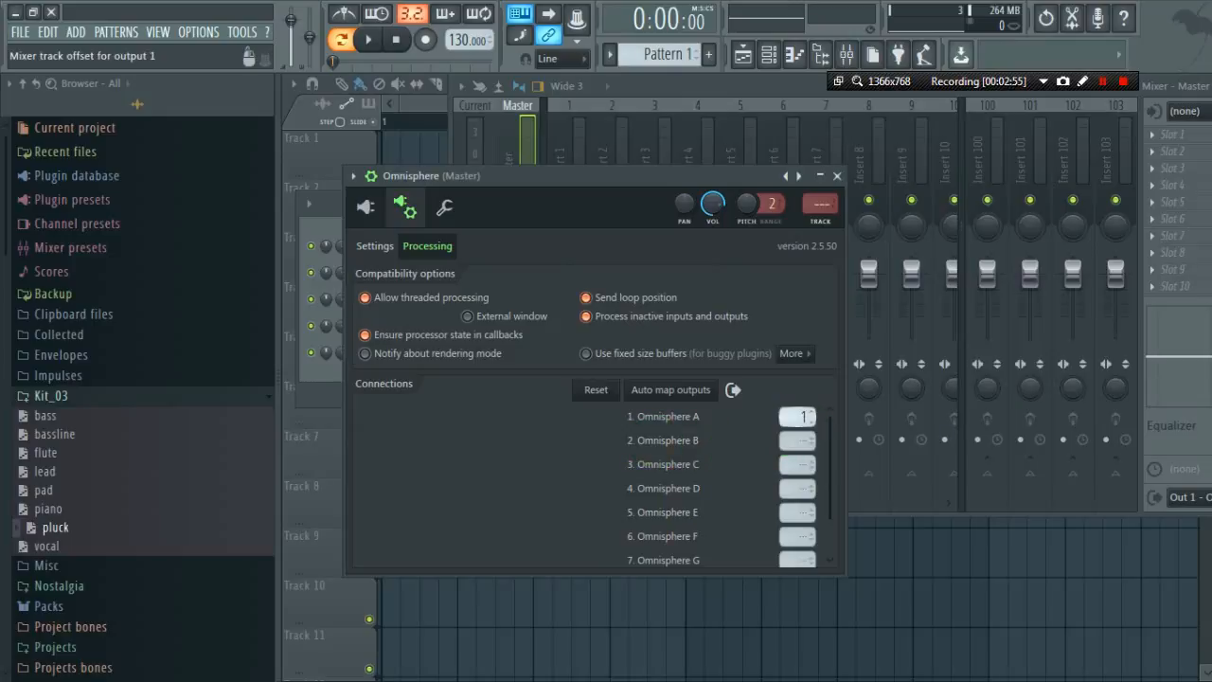
Assign Omnisphere outputs A, B, C, D onward to mixer tracks 1, 2, 3, 4 in order.
click(795, 439)
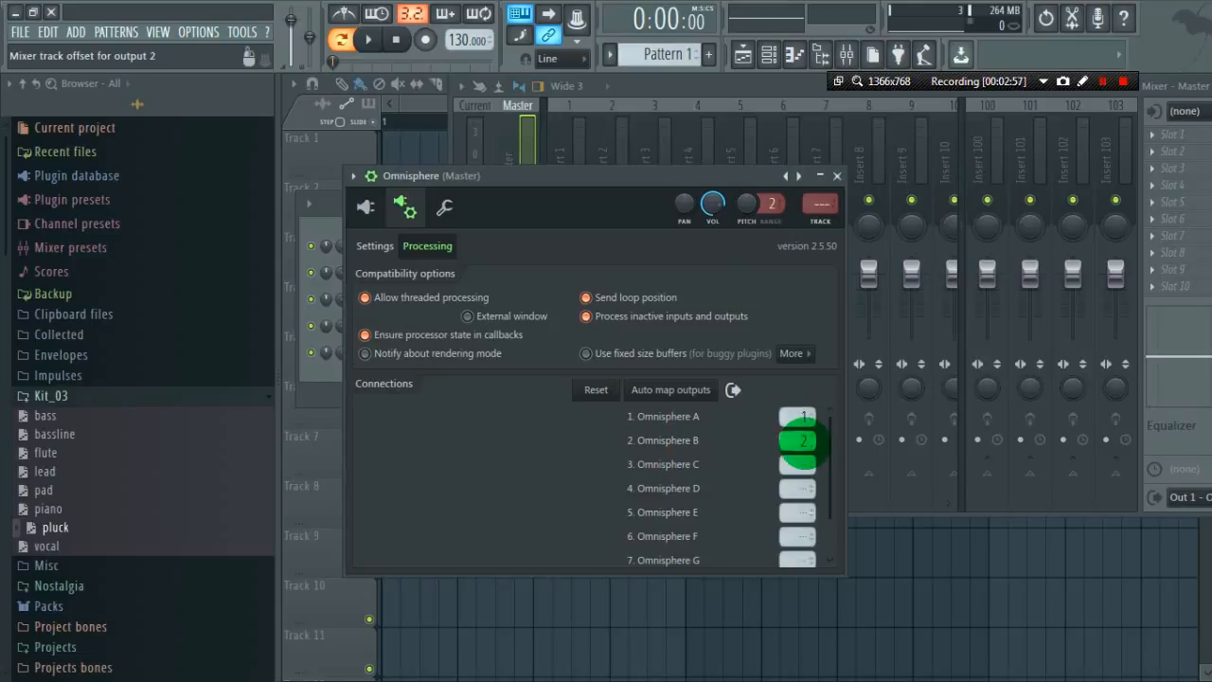
click(797, 464)
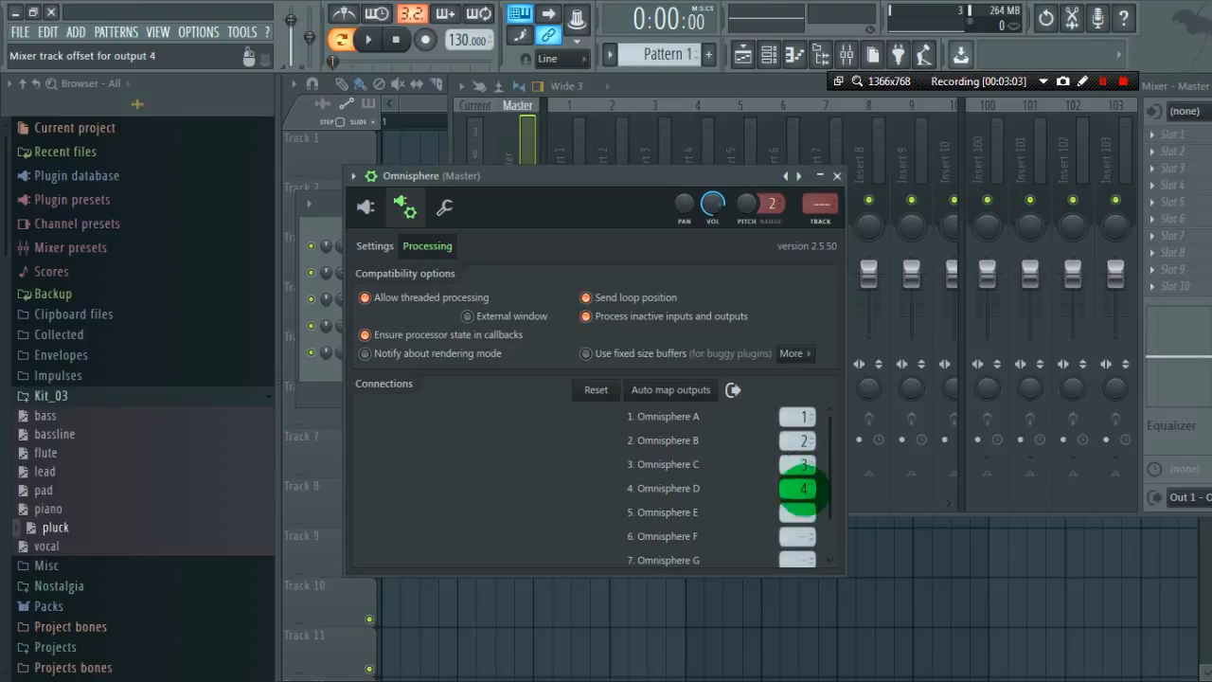
click(799, 511)
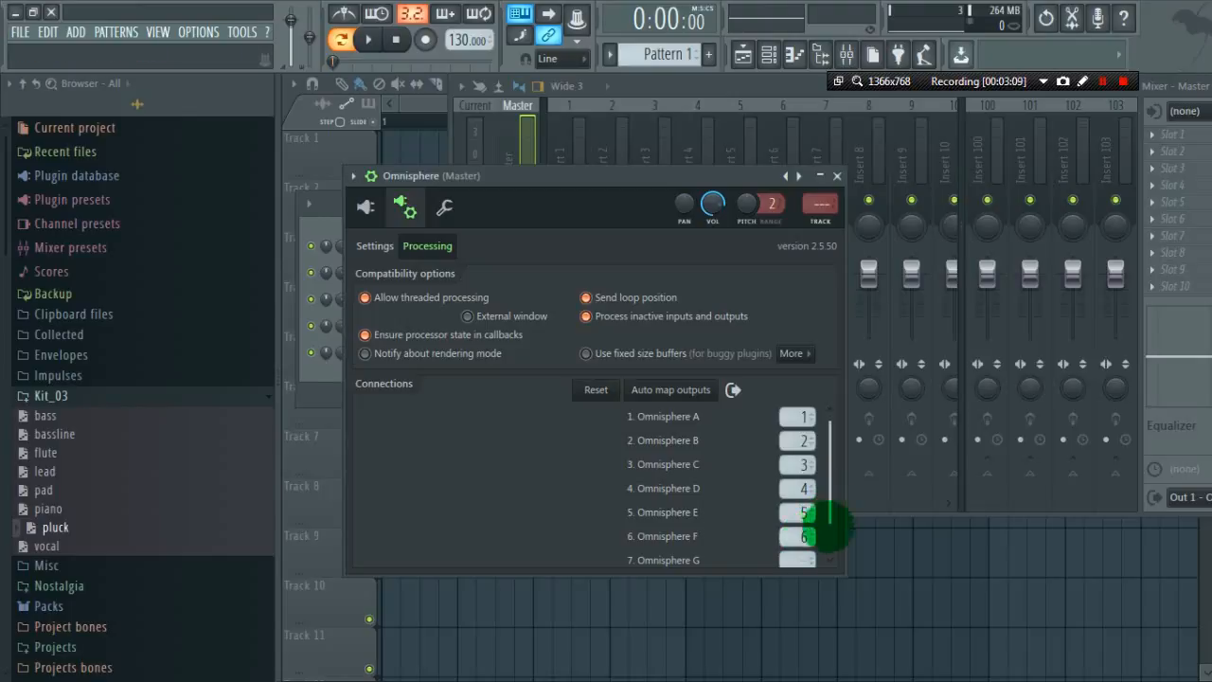
scroll(down, 3)
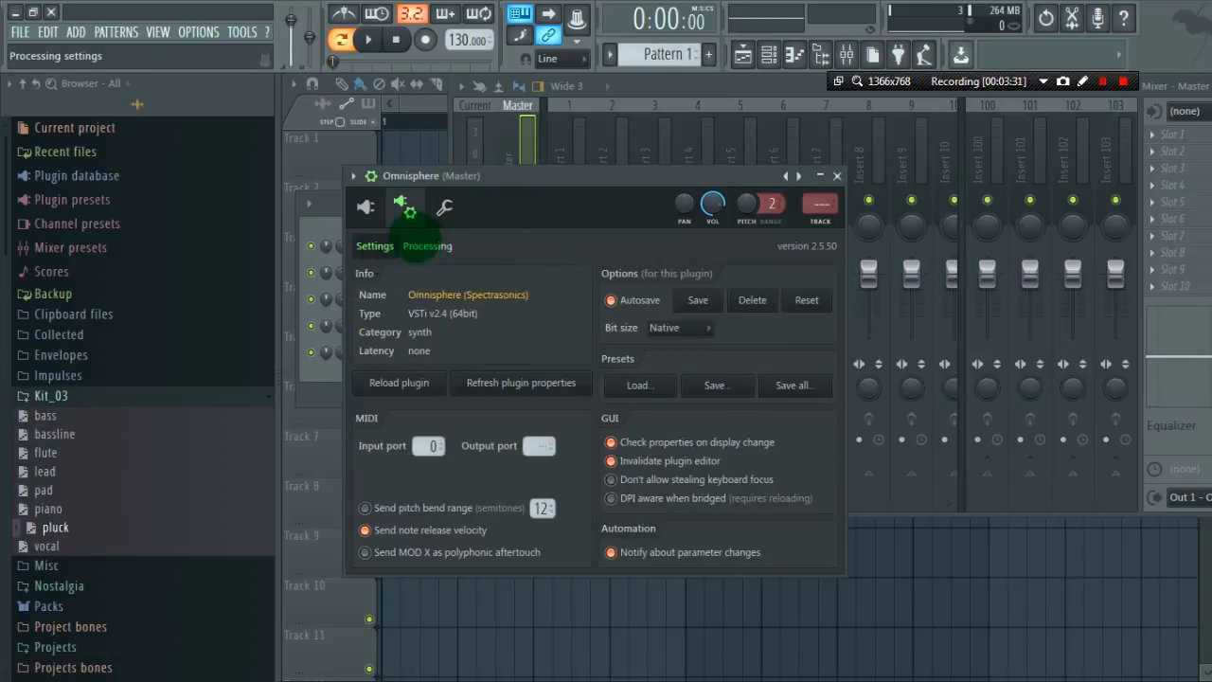
Return to Omnisphere's own editor and switch to its MULTI mixer page of eight parts.
click(443, 206)
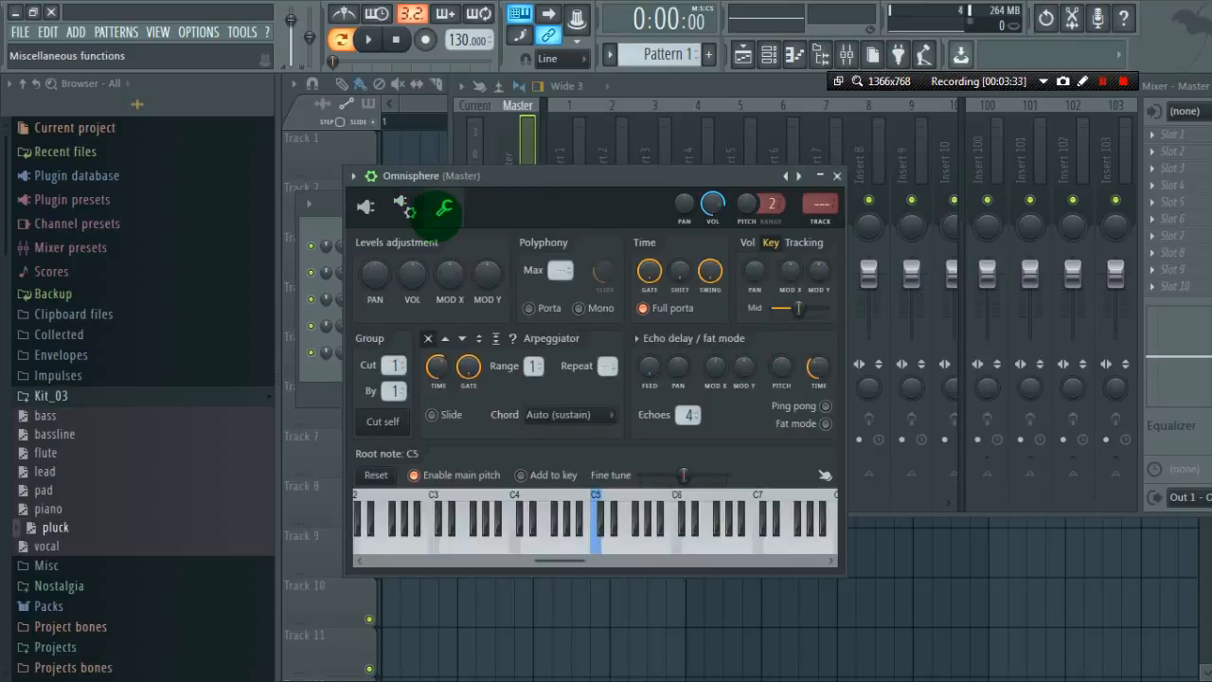
click(405, 207)
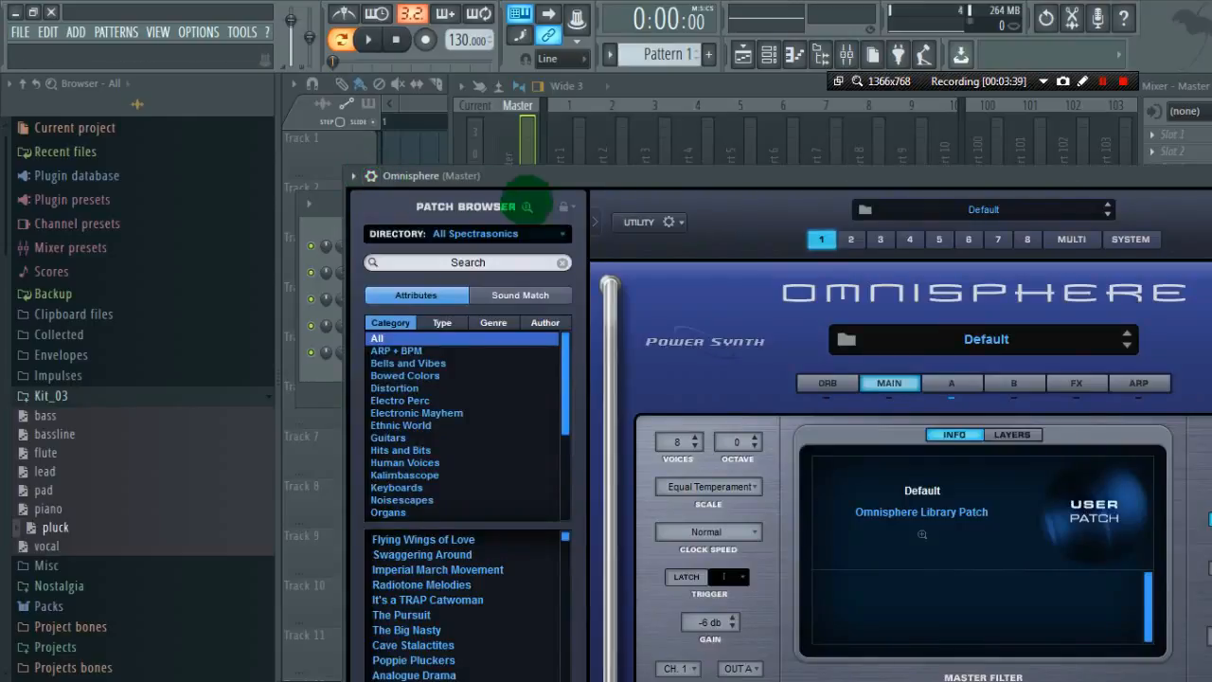
click(1072, 238)
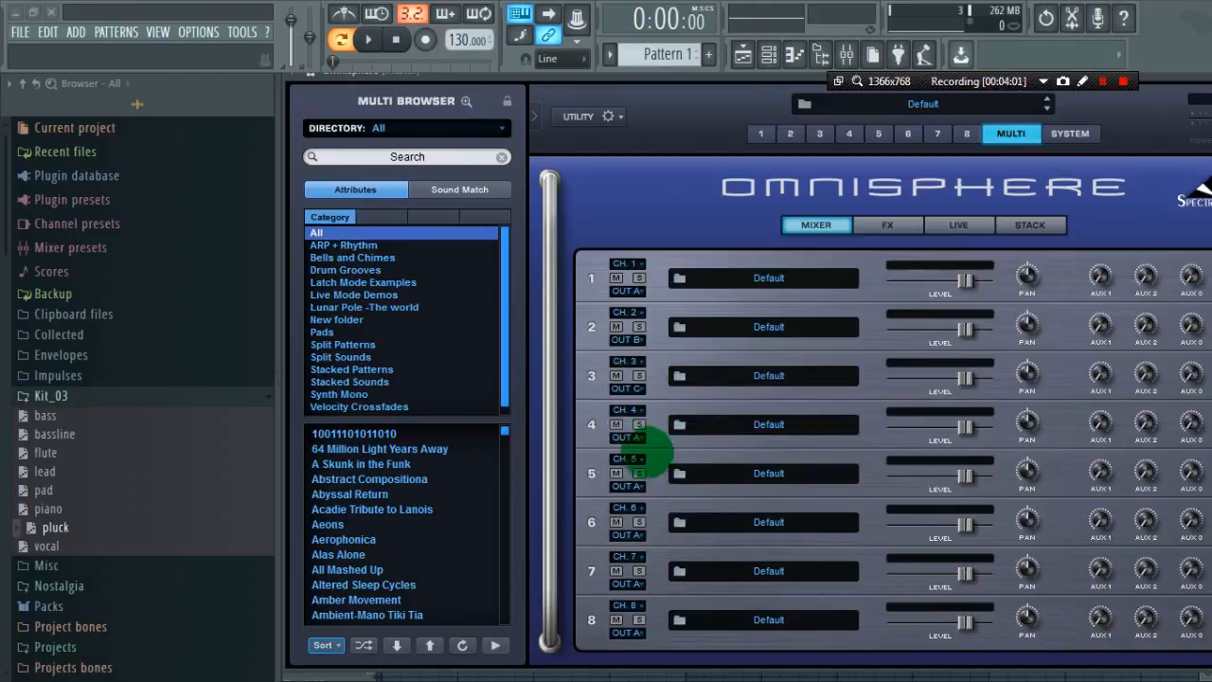
Route parts 5–8 to outputs E–H, then start choosing part 1's patch.
click(626, 437)
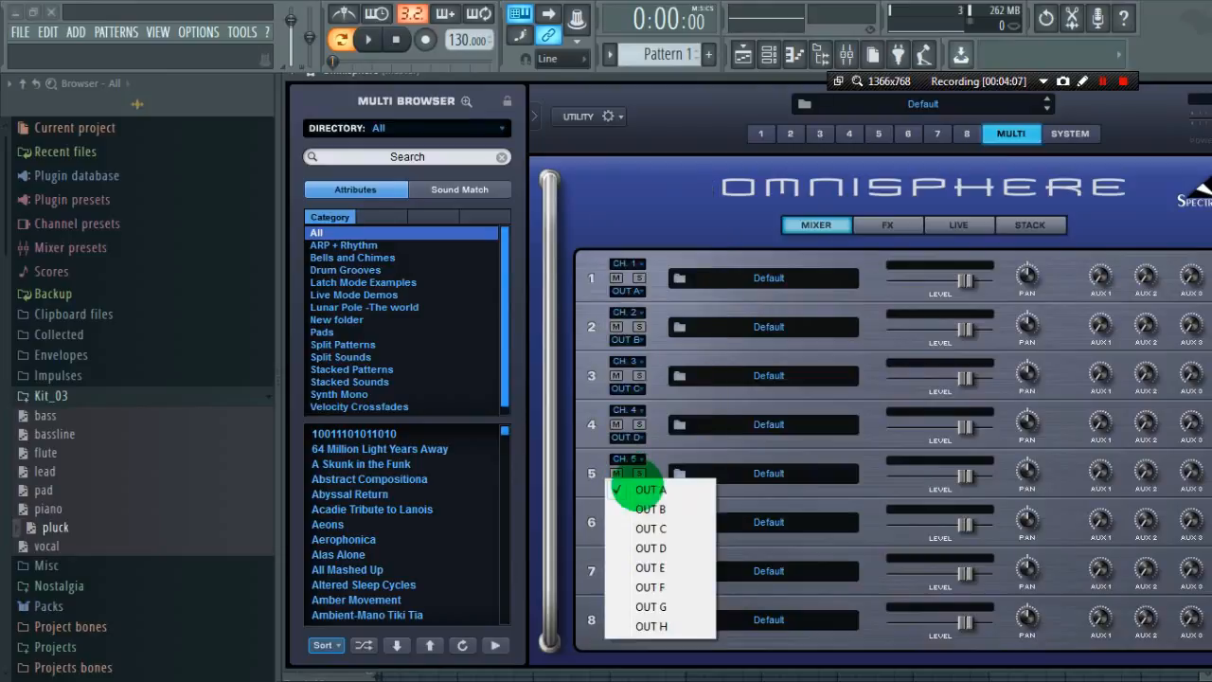
click(650, 568)
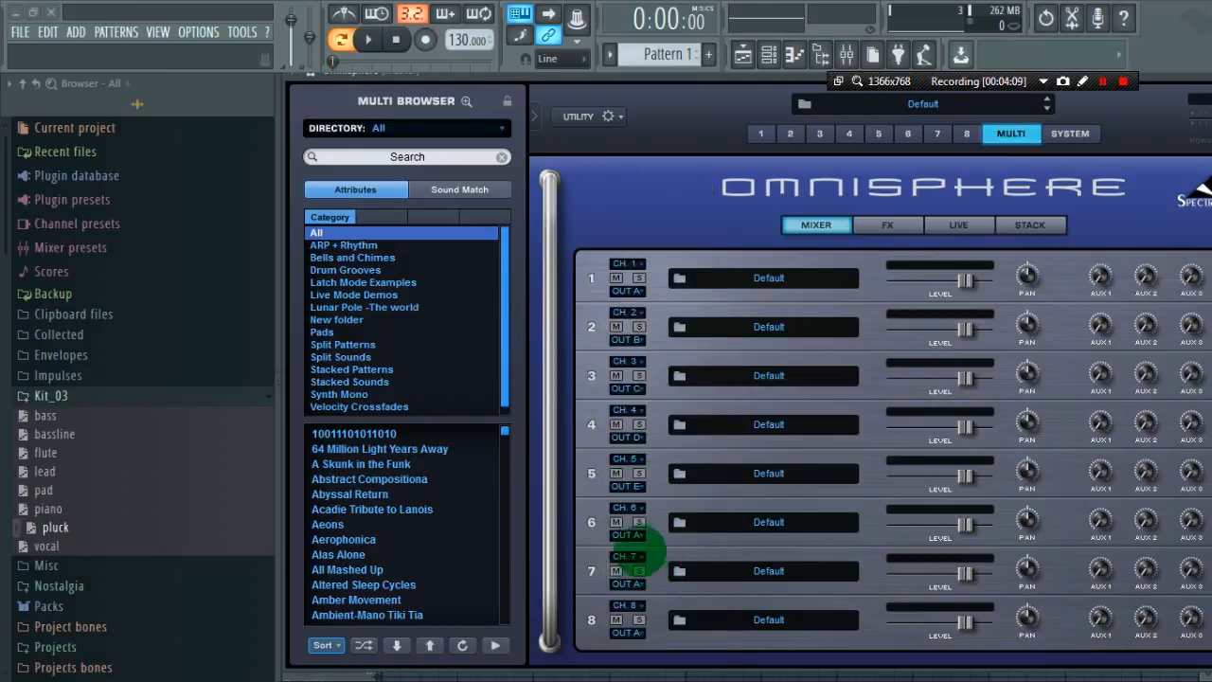
click(627, 388)
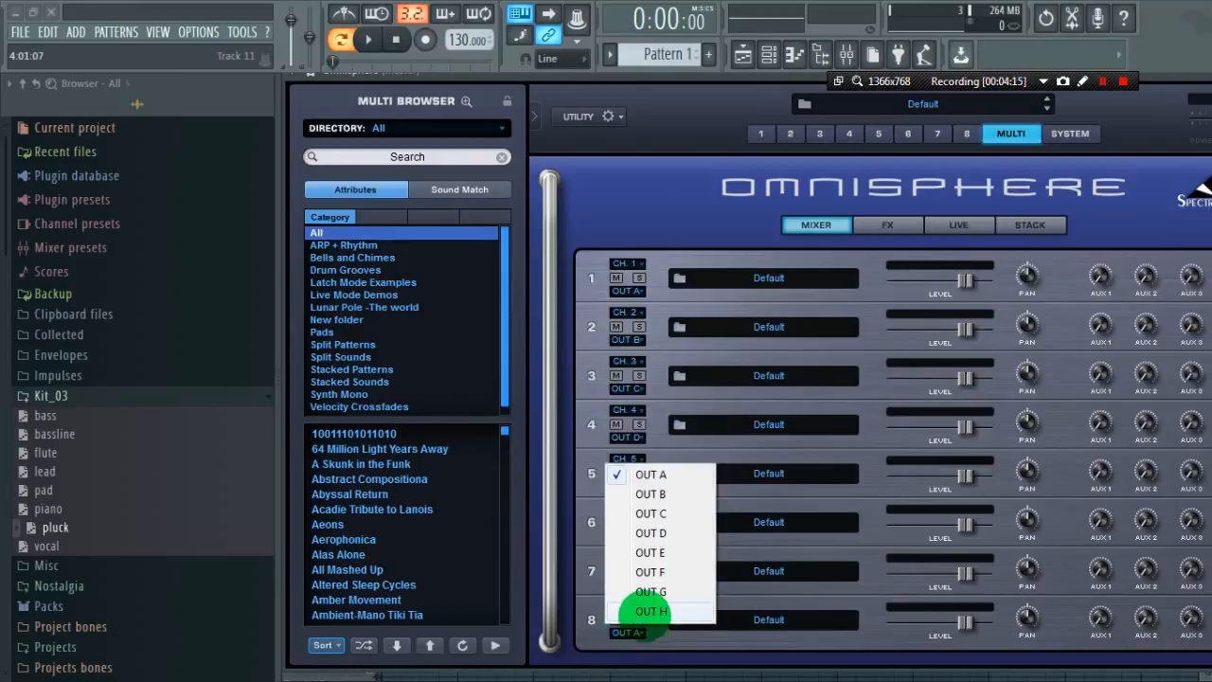
click(652, 612)
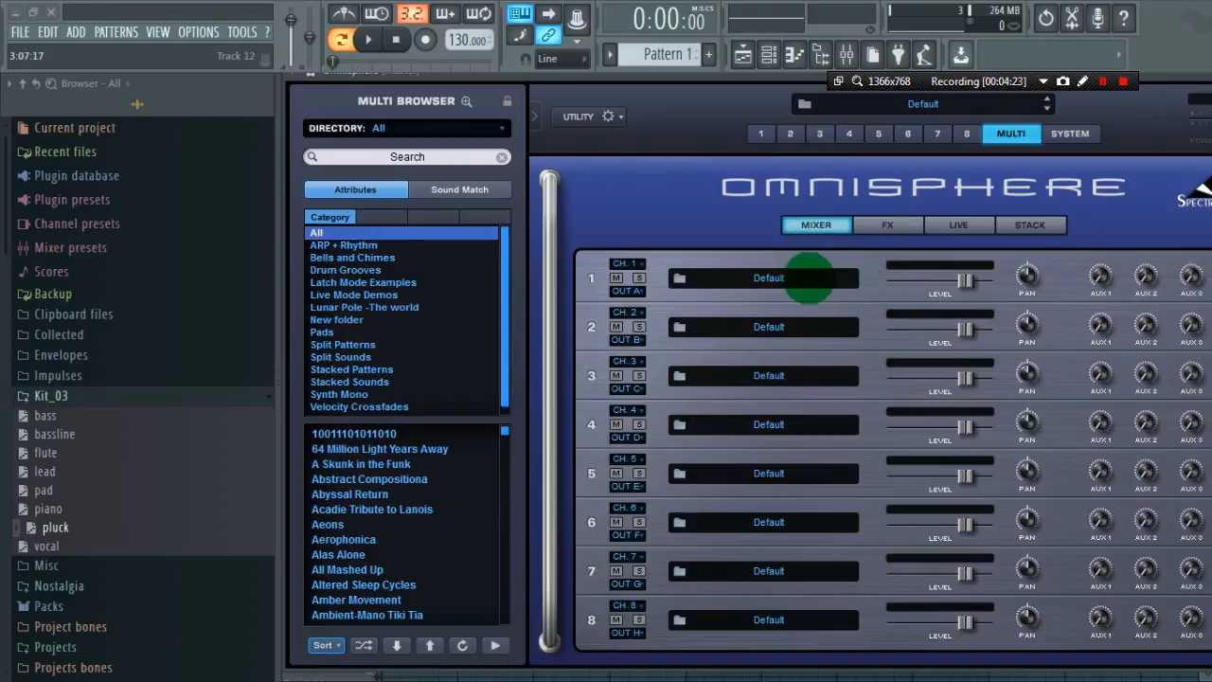
click(761, 53)
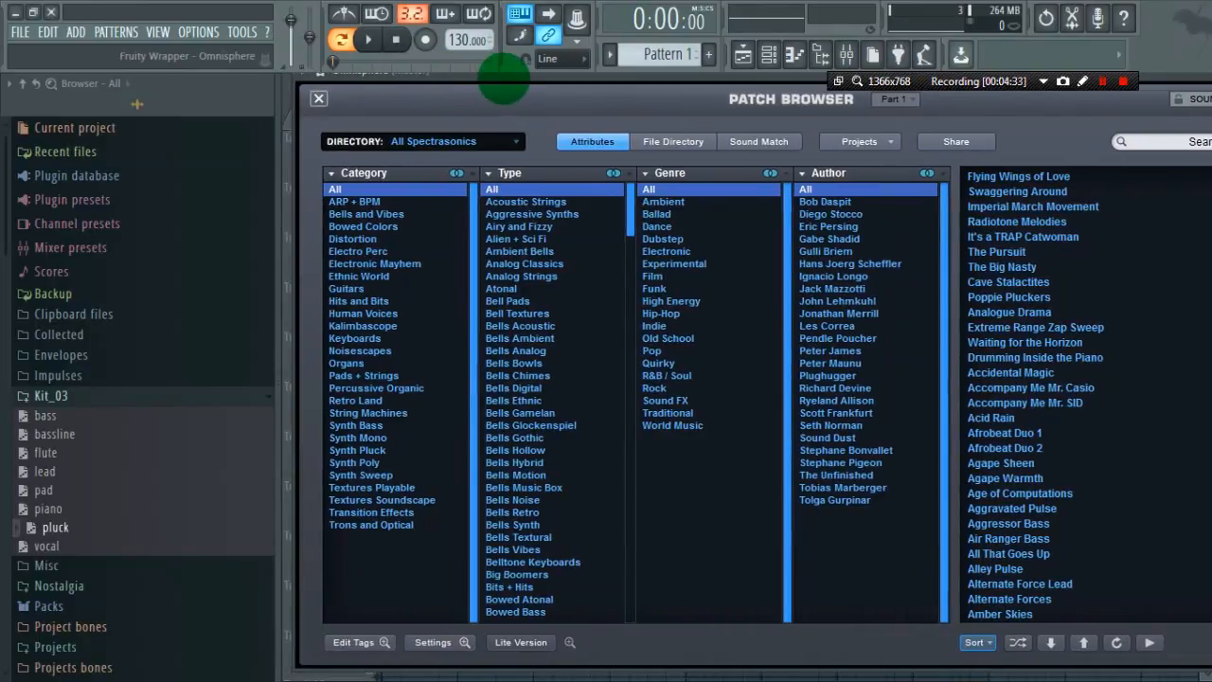
From Pads + Strings load Adagio Transparent Strings Warm into part 1, then select part 2.
click(364, 375)
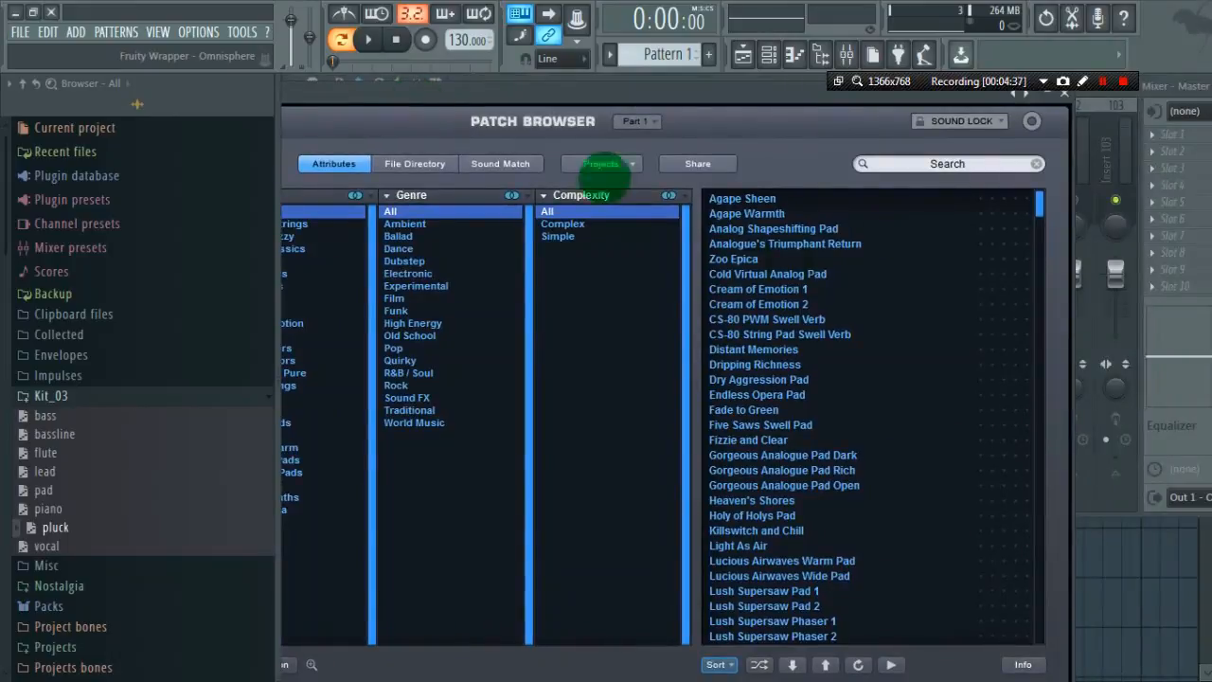
scroll(down, 3)
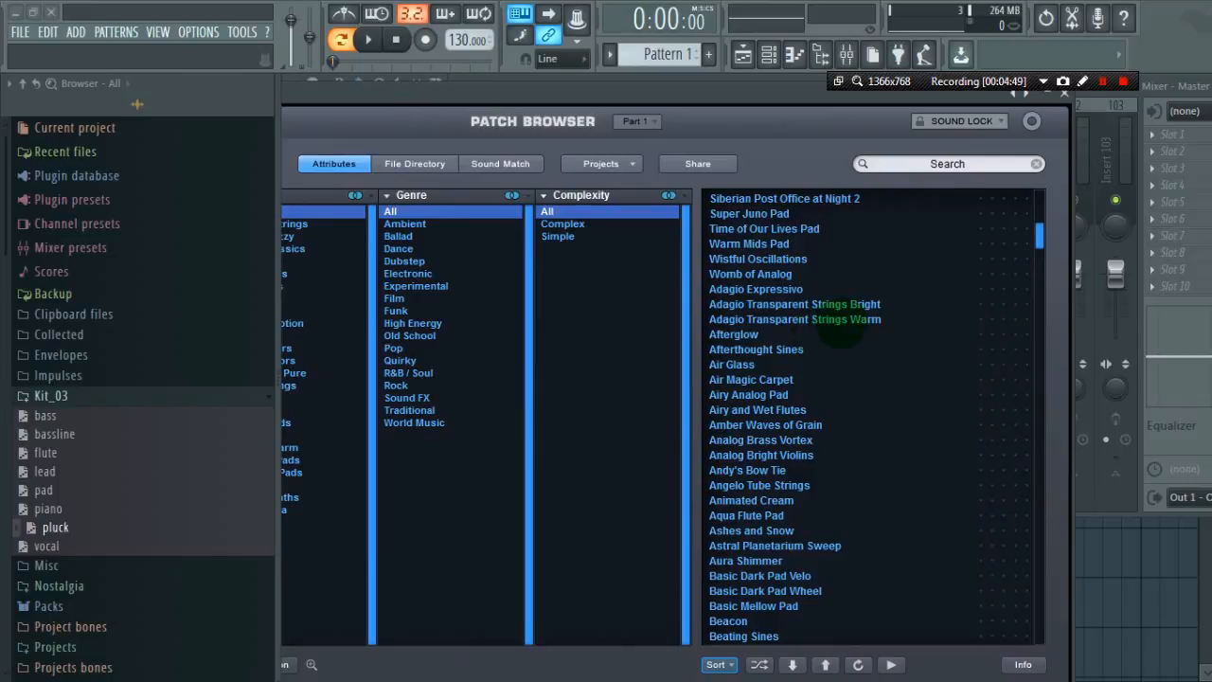
click(796, 318)
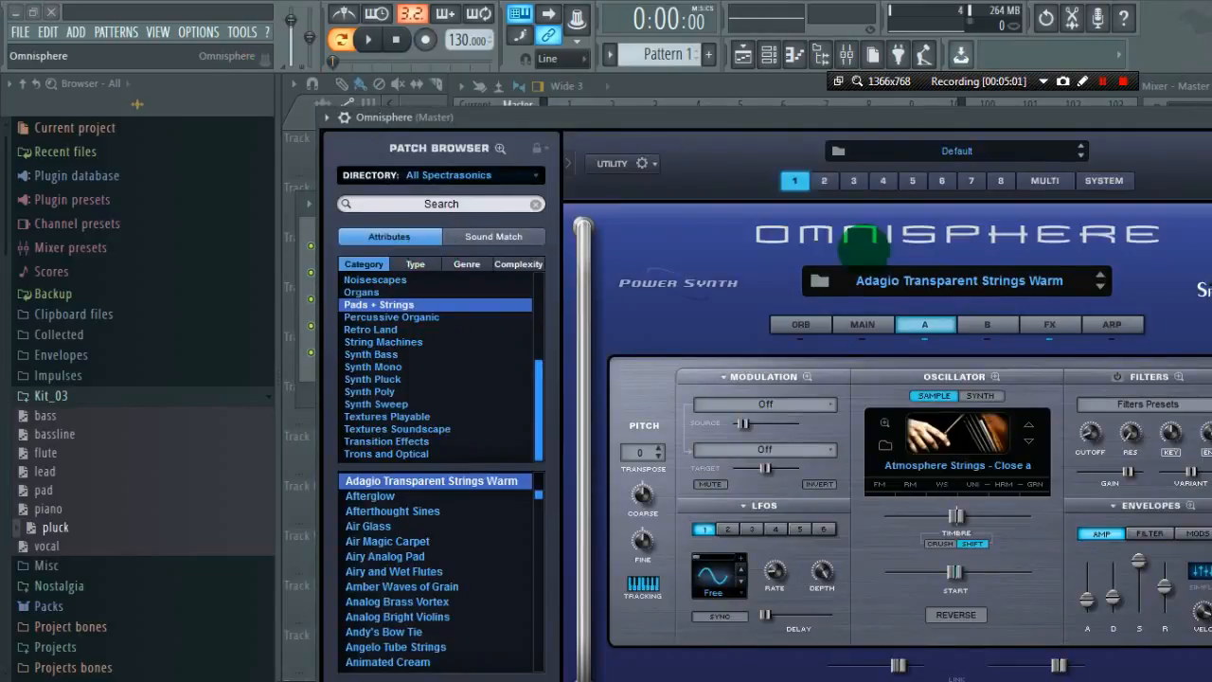
click(1045, 180)
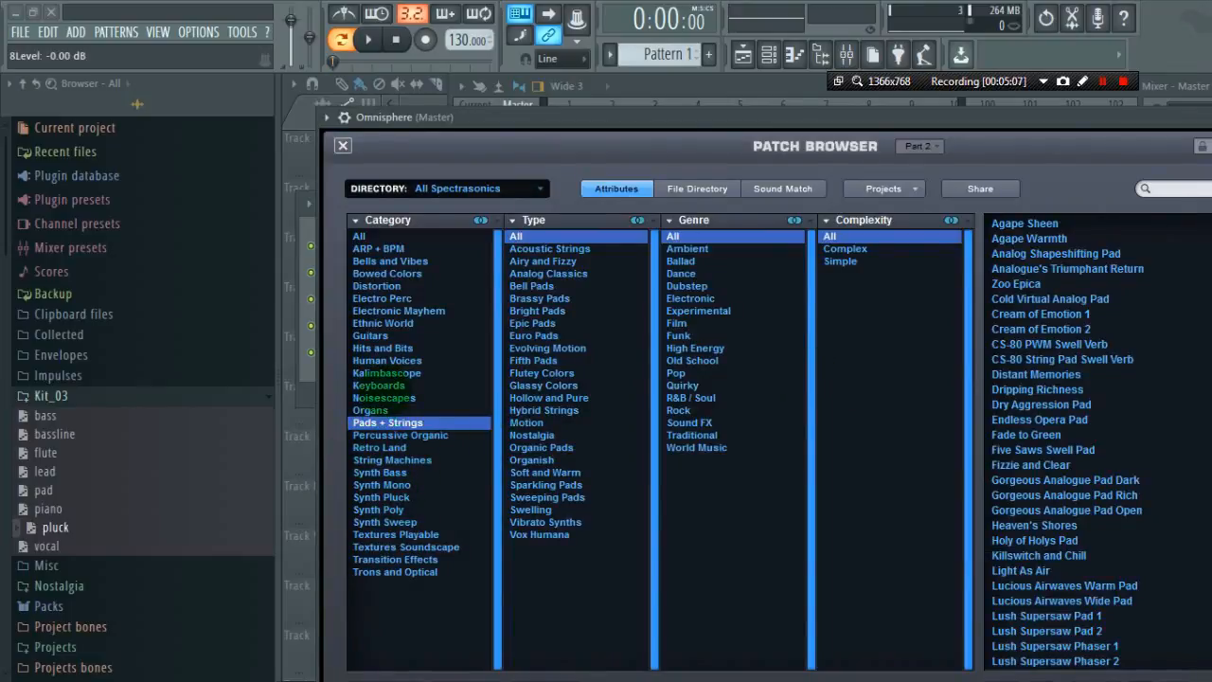
Load Ambient Space Piano (Keyboards) into part 2 and Drama Wheel Bass (Synth Bass) into part 3.
click(379, 384)
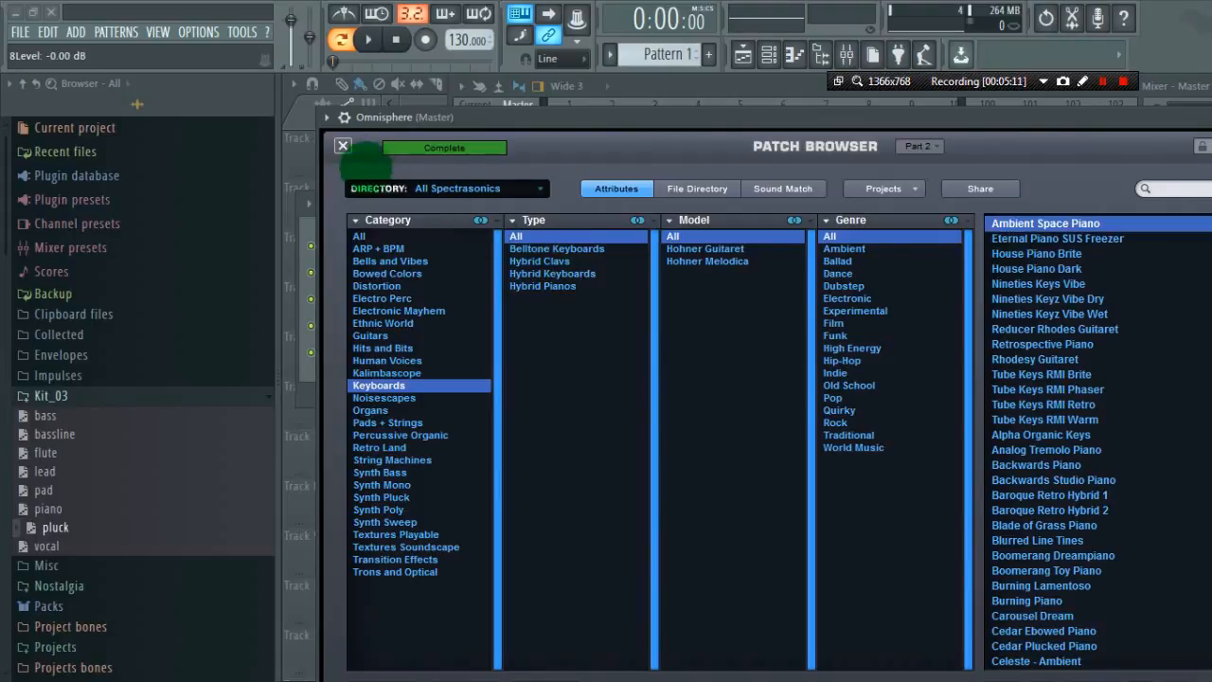
double_click(1045, 223)
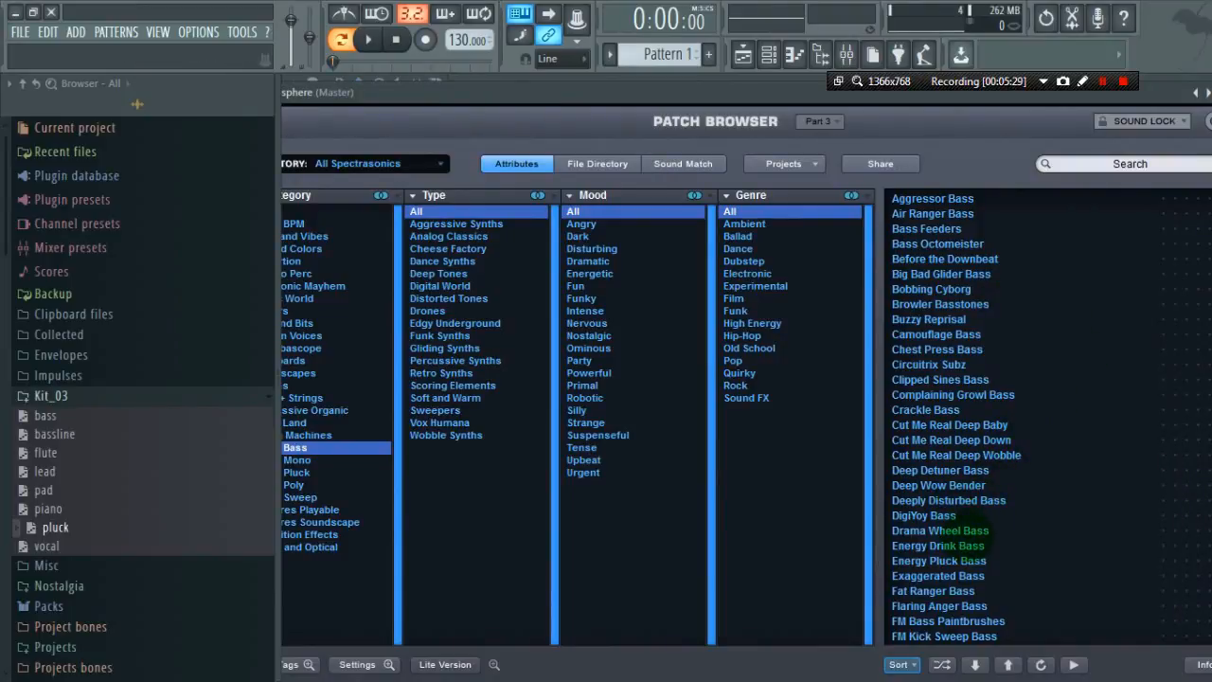
click(939, 530)
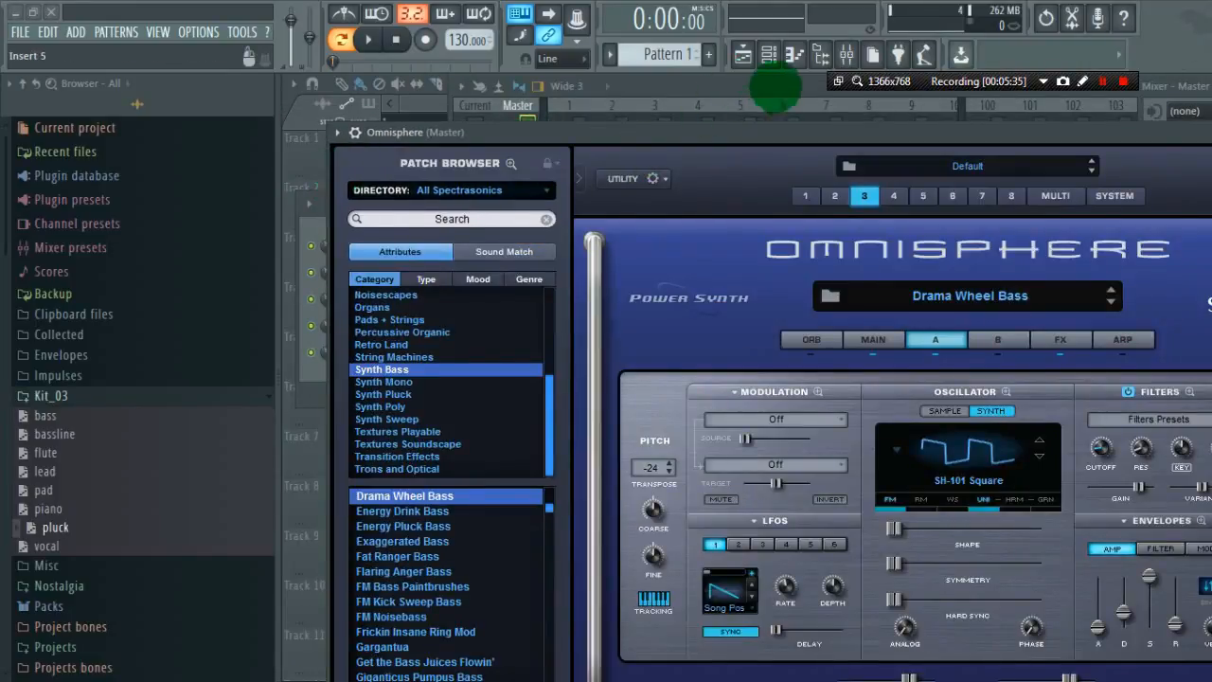
Choose Dark Space Plucks from the Synth Pluck category for Omnisphere part 4.
click(769, 53)
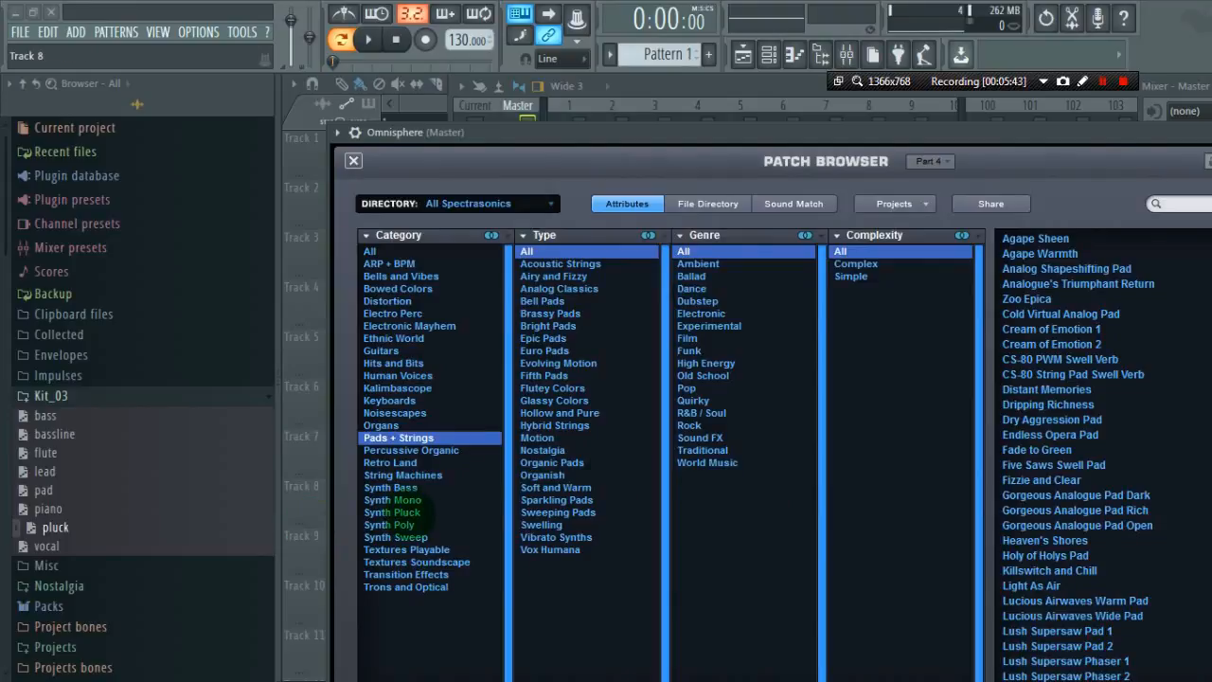
click(391, 511)
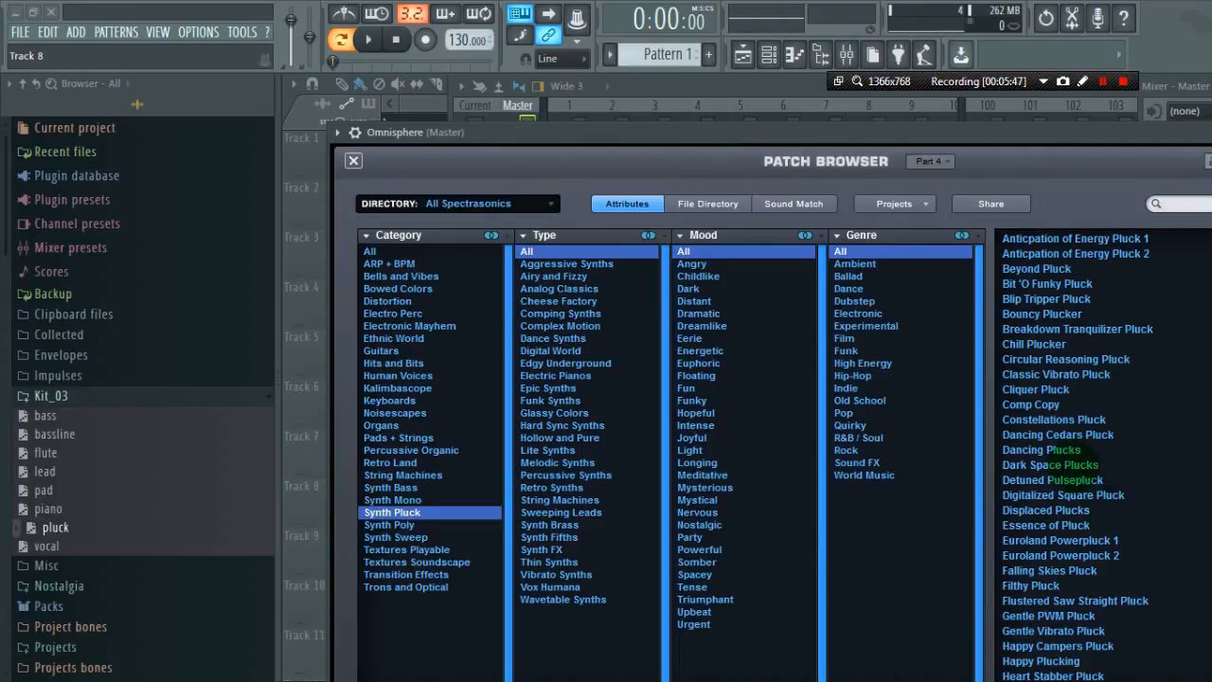
click(1051, 464)
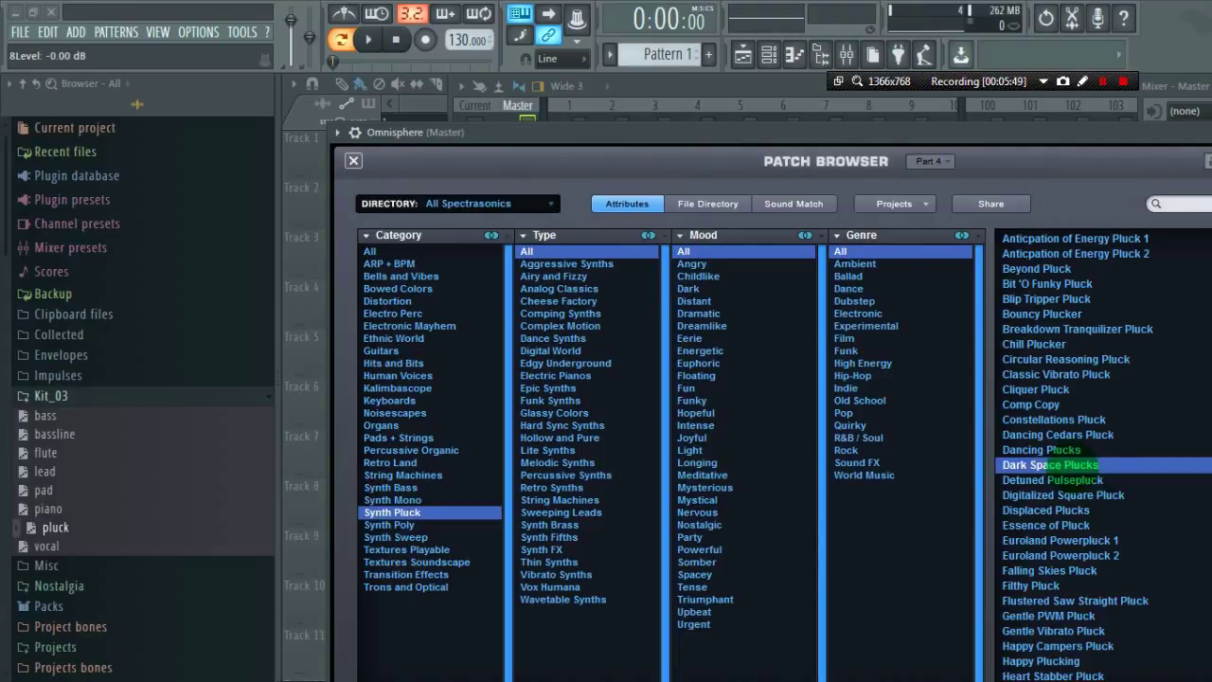
double_click(1051, 464)
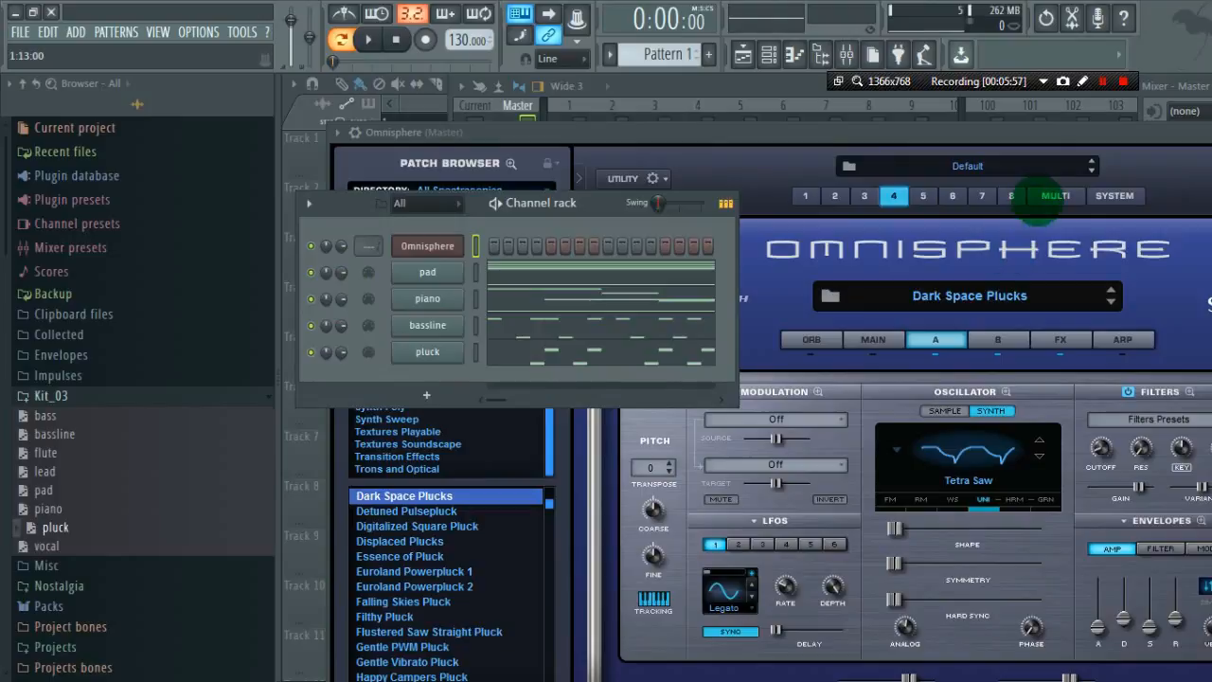
Return to the MULTI mixer view showing parts 1-4 and shift the window left.
click(1054, 195)
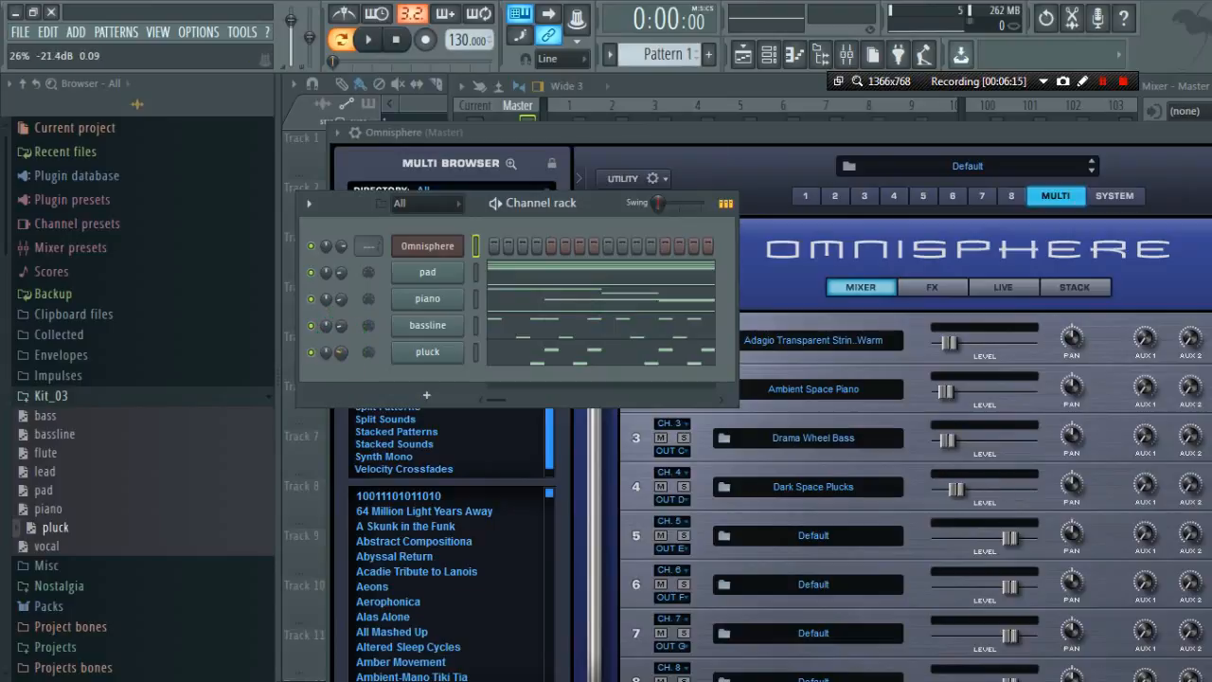
drag(341, 350, 341, 340)
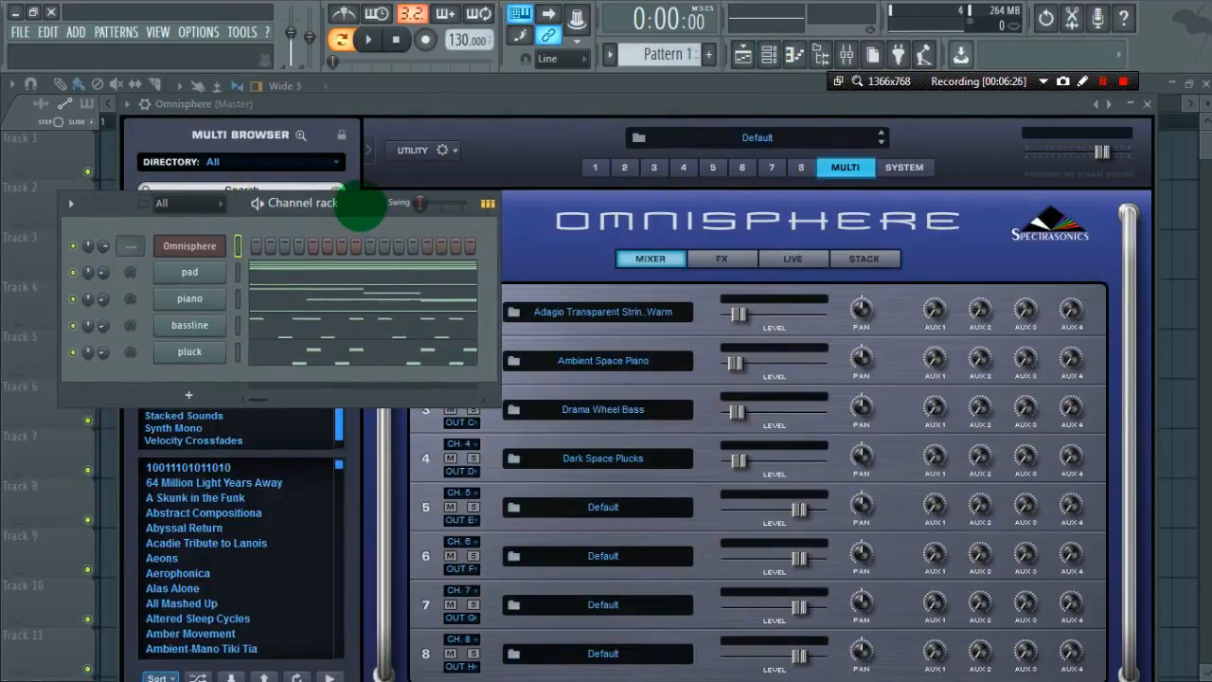
Play the pattern and nudge a part's level fader in the multi mixer.
click(361, 40)
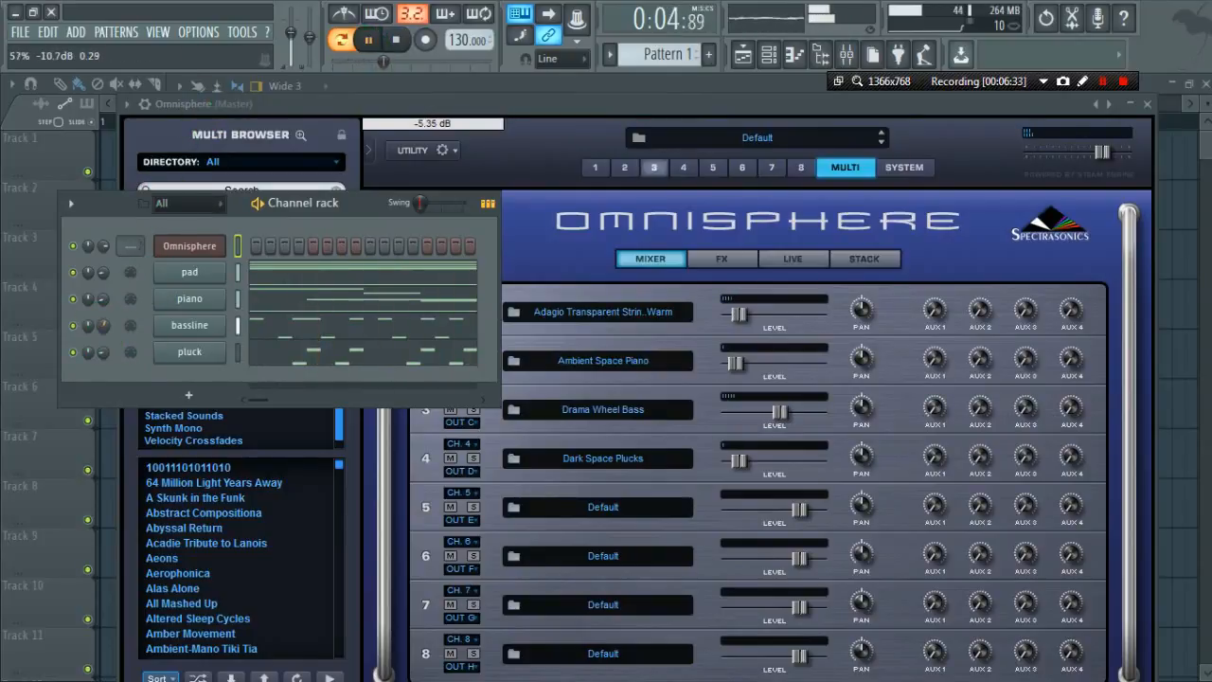
drag(102, 299, 102, 293)
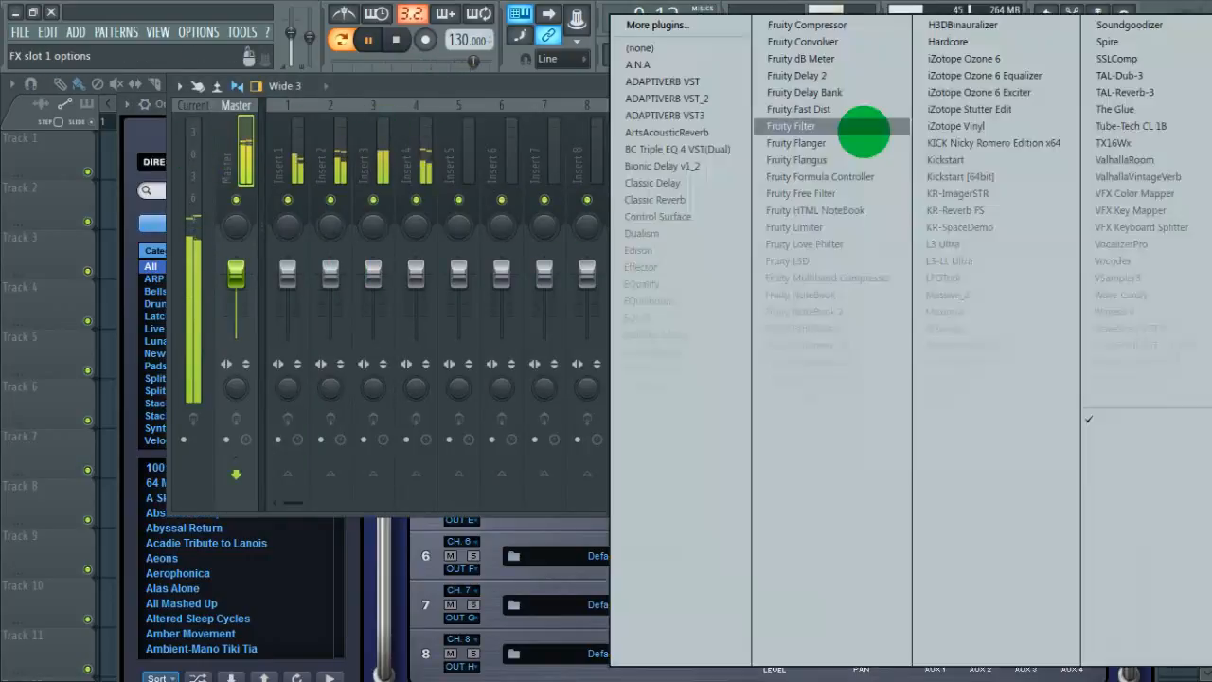
Insert Fruity Parametric EQ 2 in the Omnisphere track's first FX slot and tweak a channel volume.
click(810, 361)
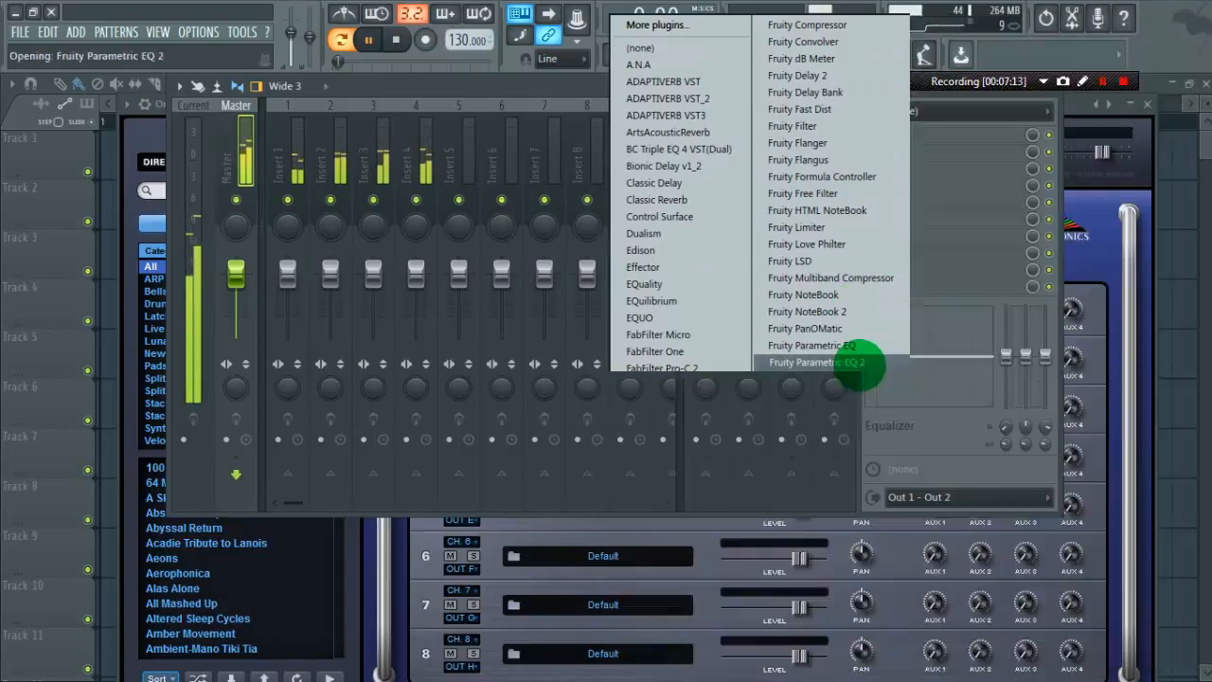
click(802, 364)
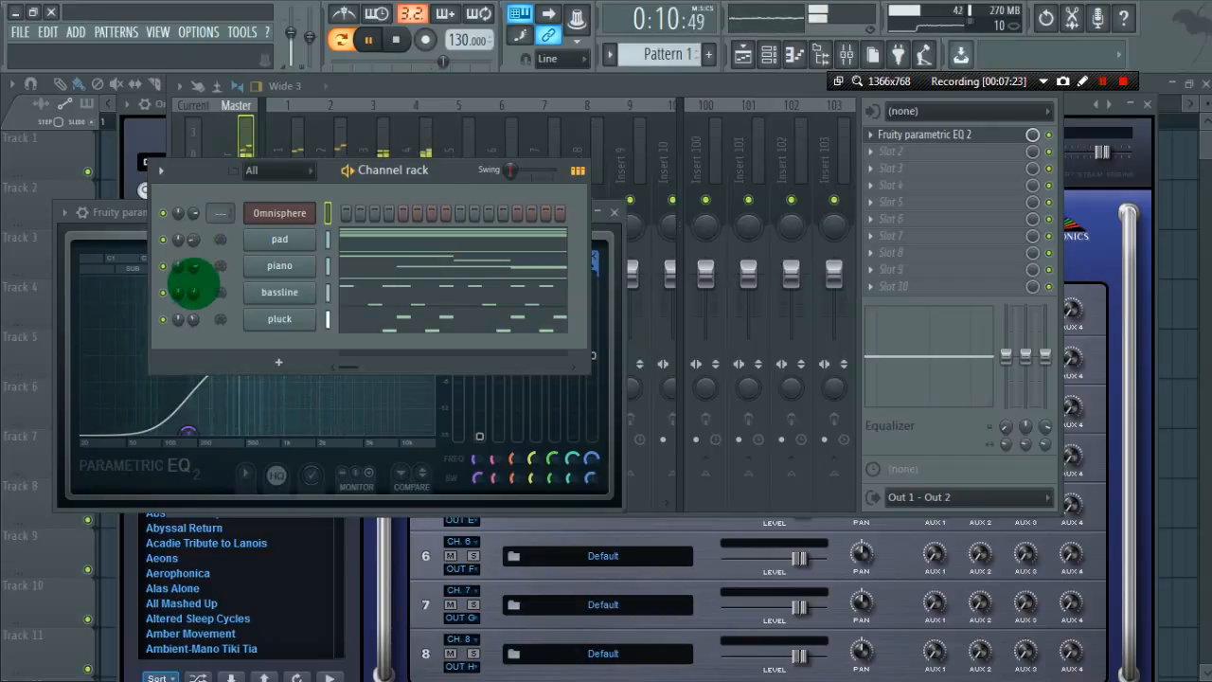
drag(193, 284, 193, 318)
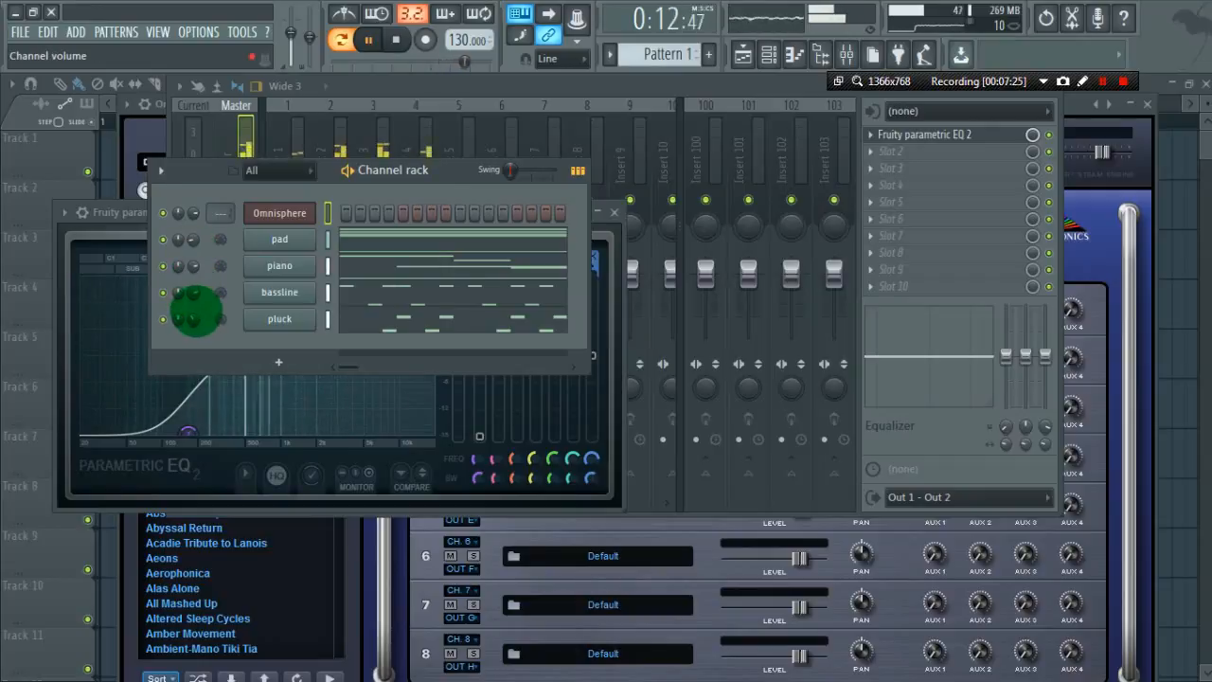